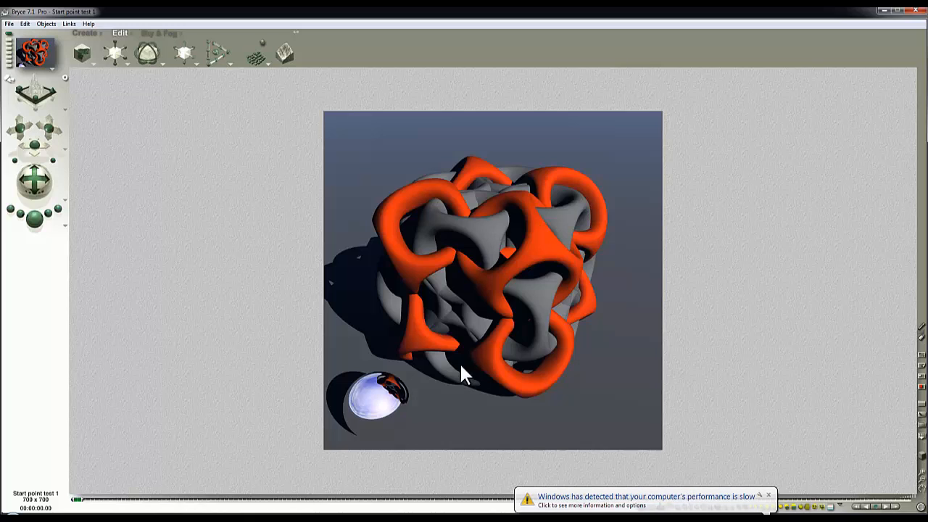
mouse_move(458, 340)
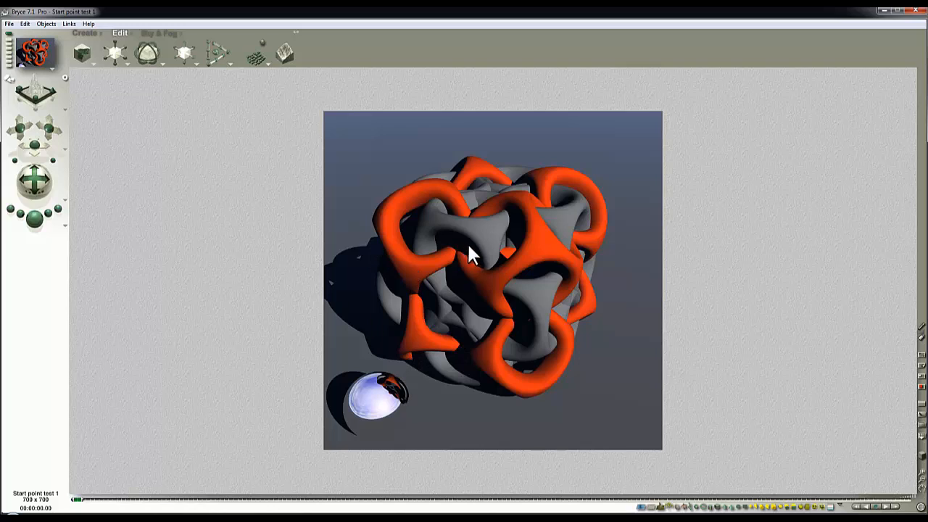
mouse_move(464, 297)
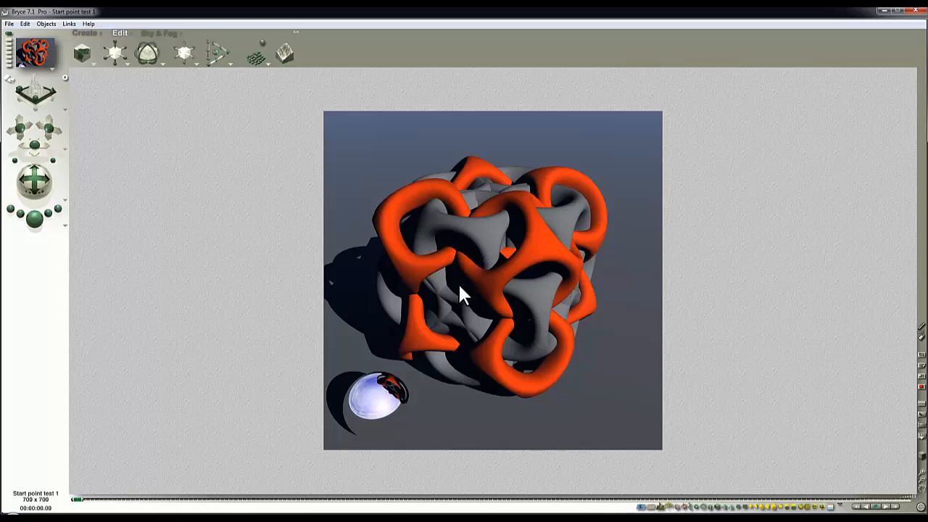
mouse_move(606, 418)
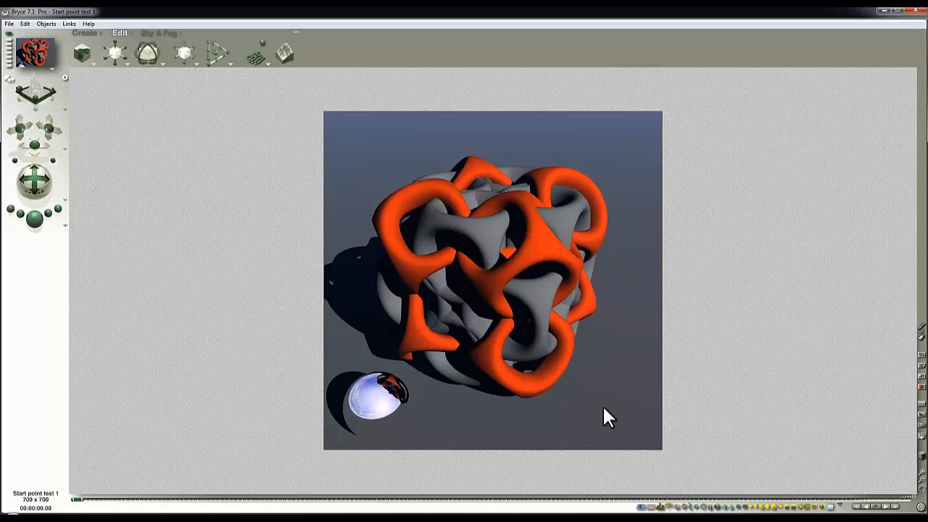
mouse_move(69, 232)
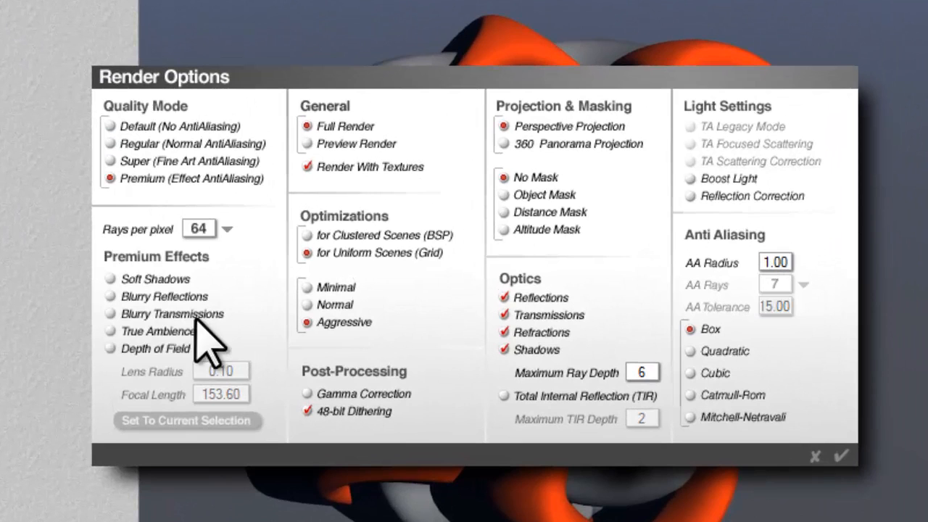
Step: Enable True Ambience with Boost Light and scattering correction, set ray depth 4, and confirm
click(110, 330)
text(4)
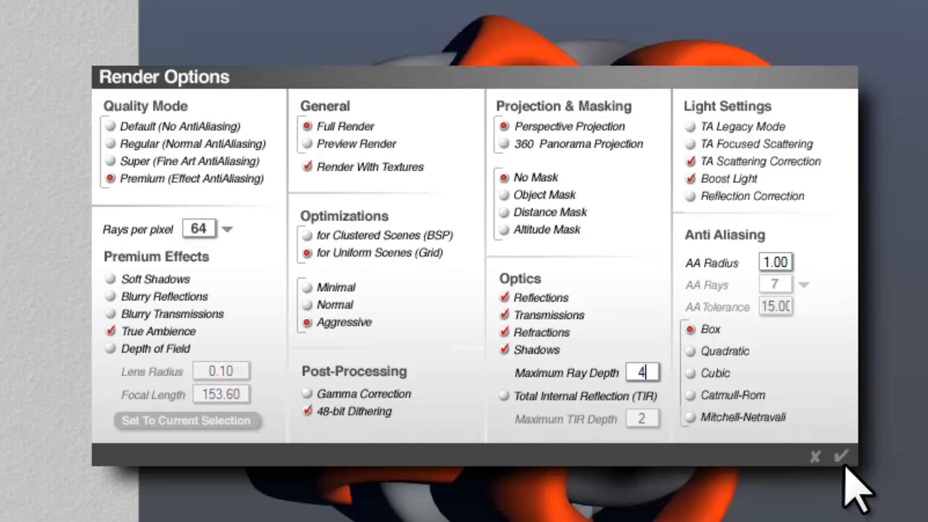
click(847, 456)
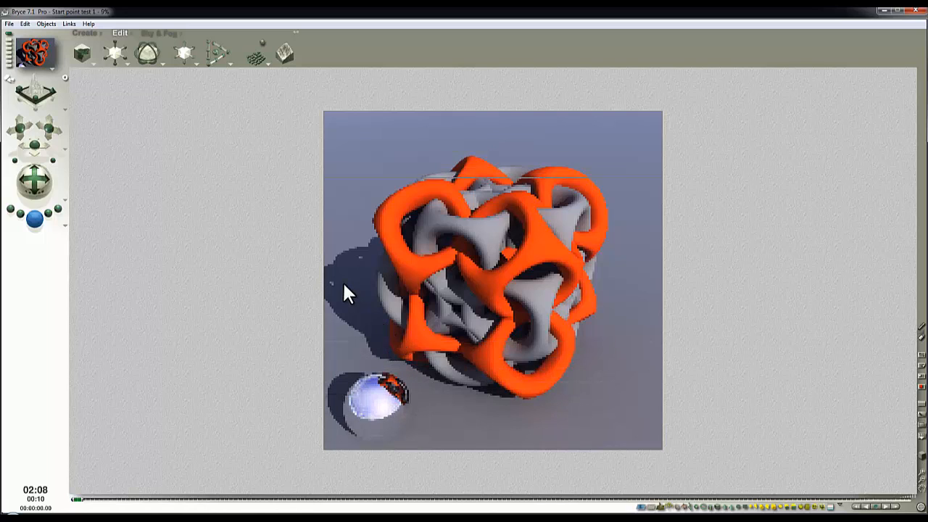
mouse_move(289, 264)
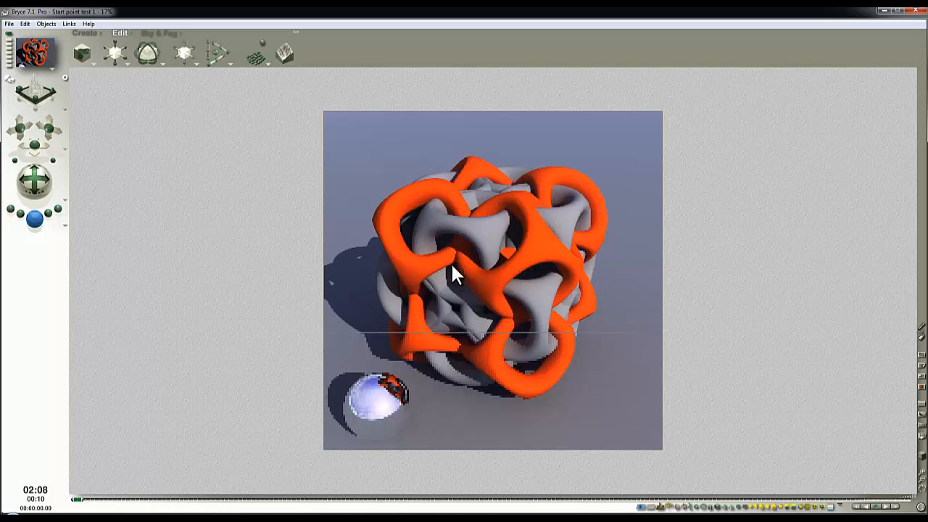
mouse_move(161, 42)
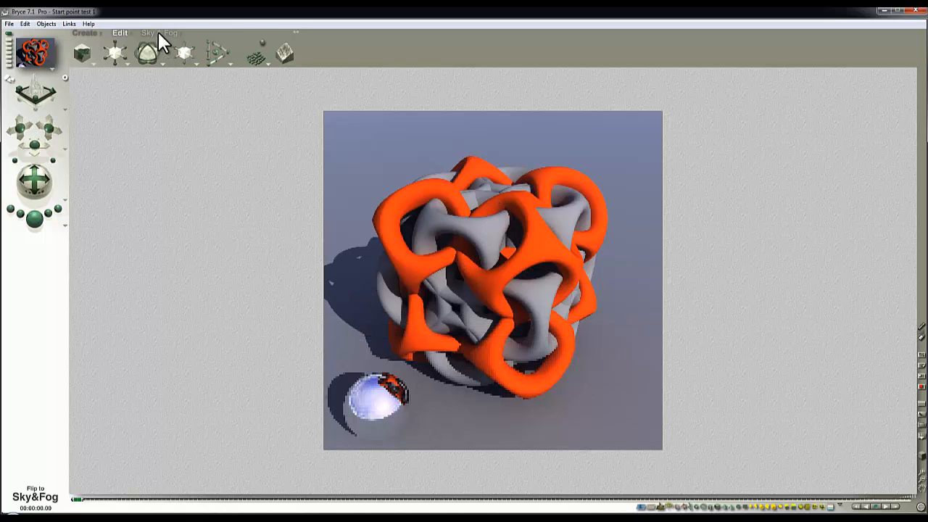
Step: Load GarageOpen_1280.hdr as the Sky Lab IBL image, with HDRI effect 50 and sun disabled
click(161, 33)
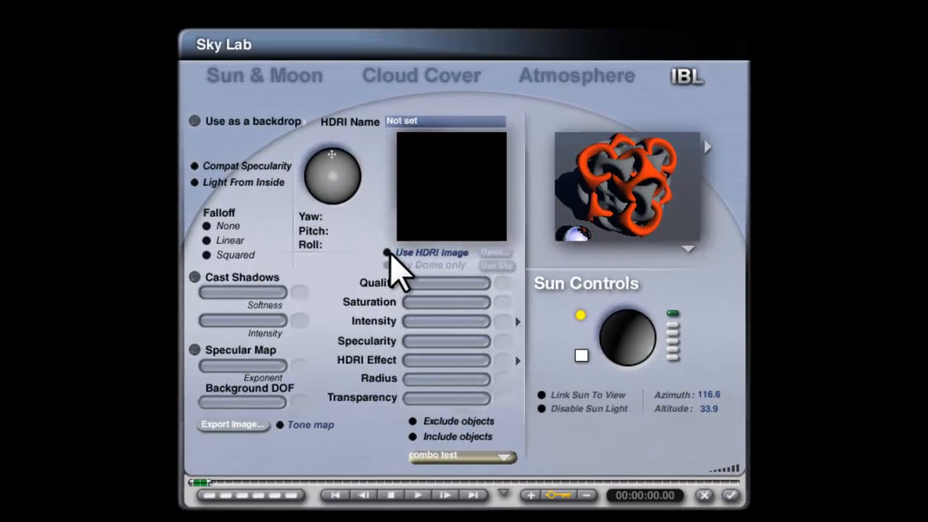
click(387, 252)
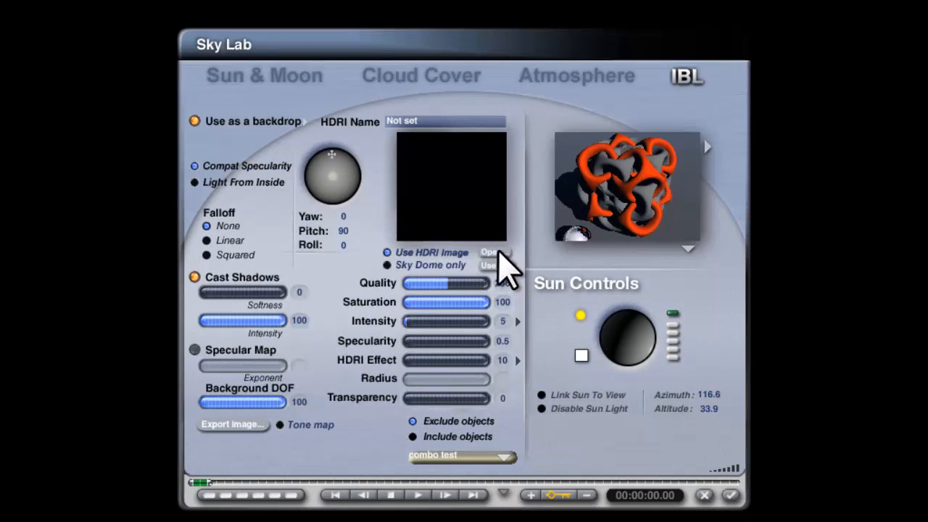
click(492, 252)
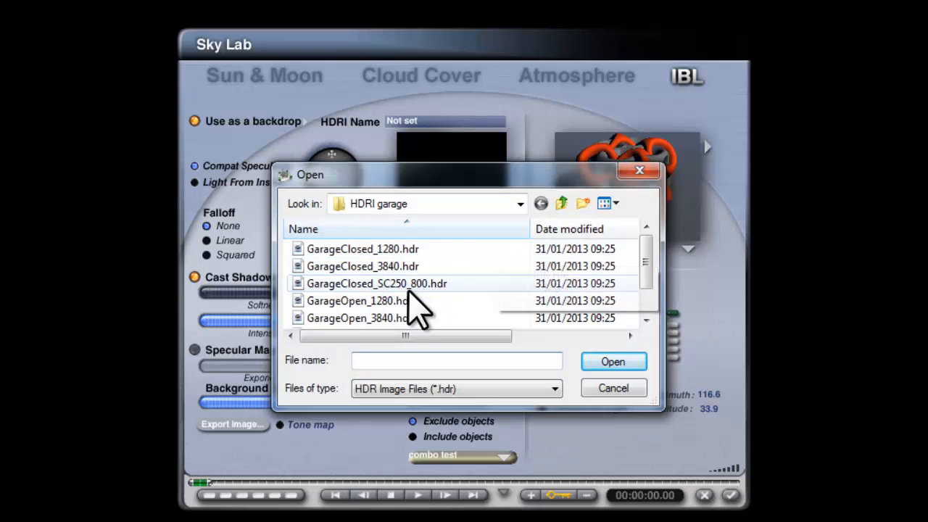
click(360, 300)
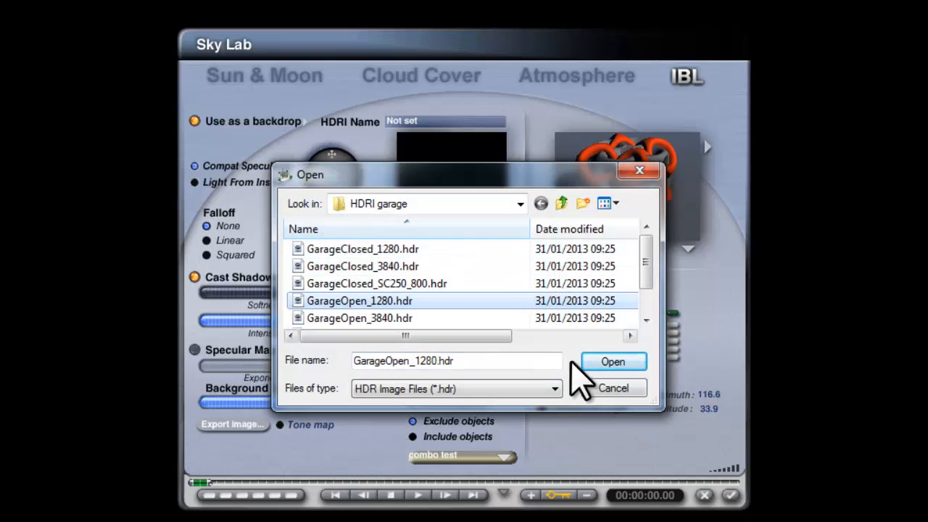
click(613, 361)
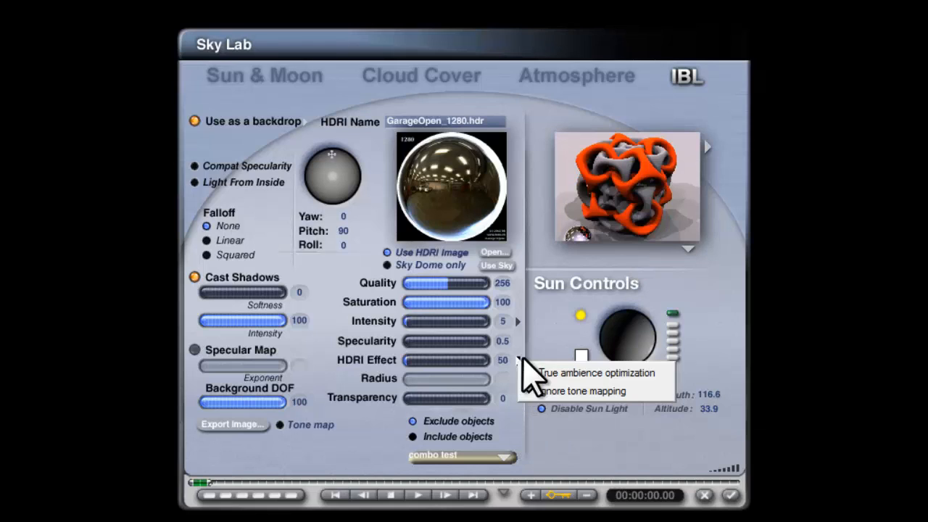
mouse_move(558, 337)
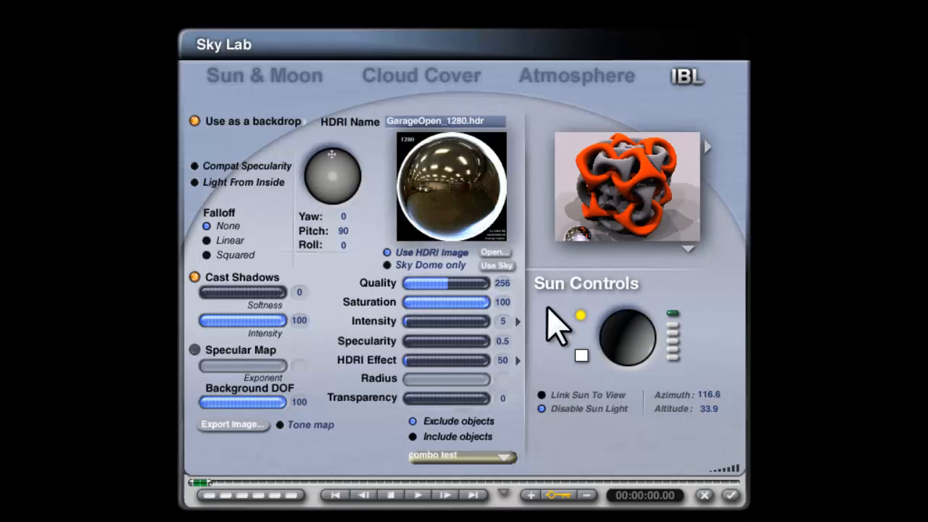
mouse_move(645, 232)
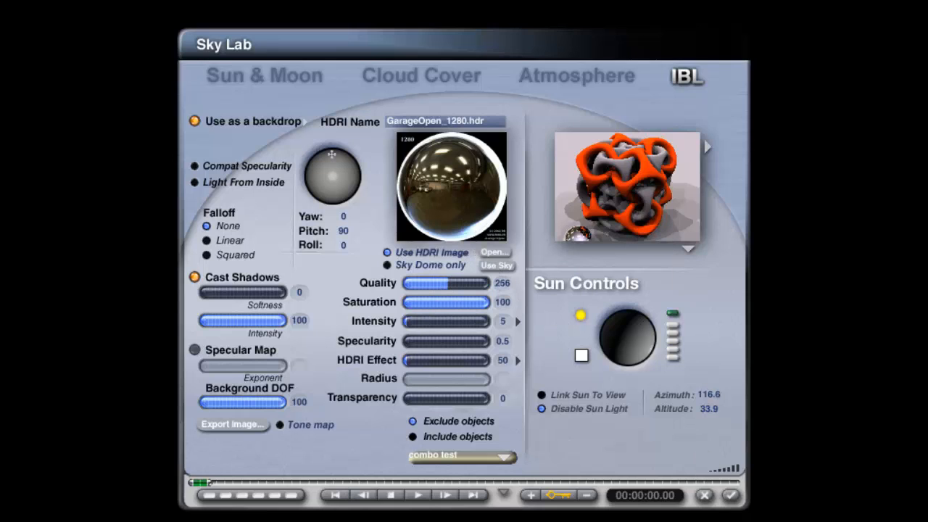
click(263, 74)
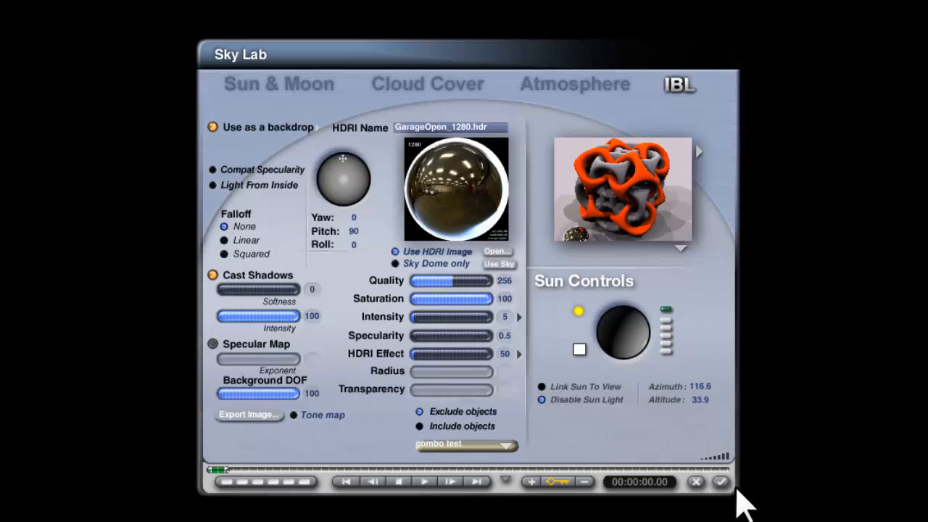
Step: Apply the garage HDRI sky, check the preview render, and return to Sky Lab
click(708, 483)
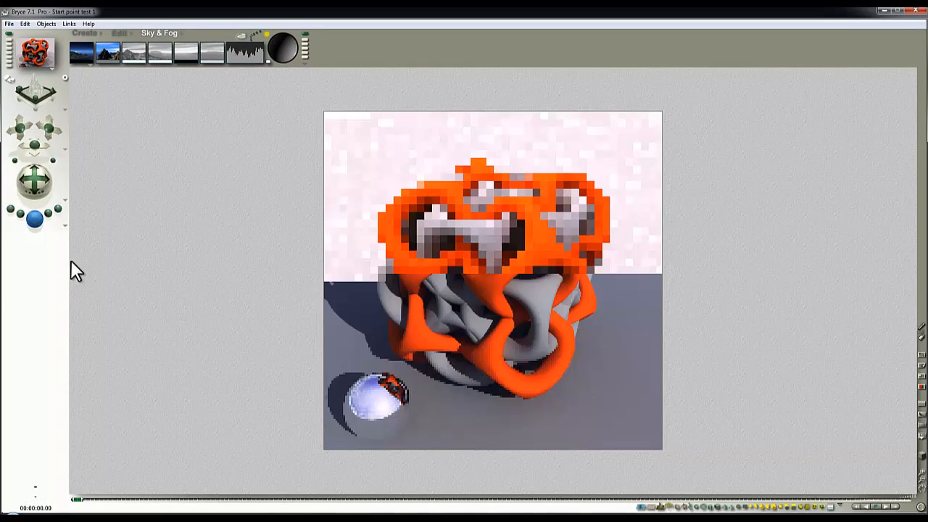
click(138, 52)
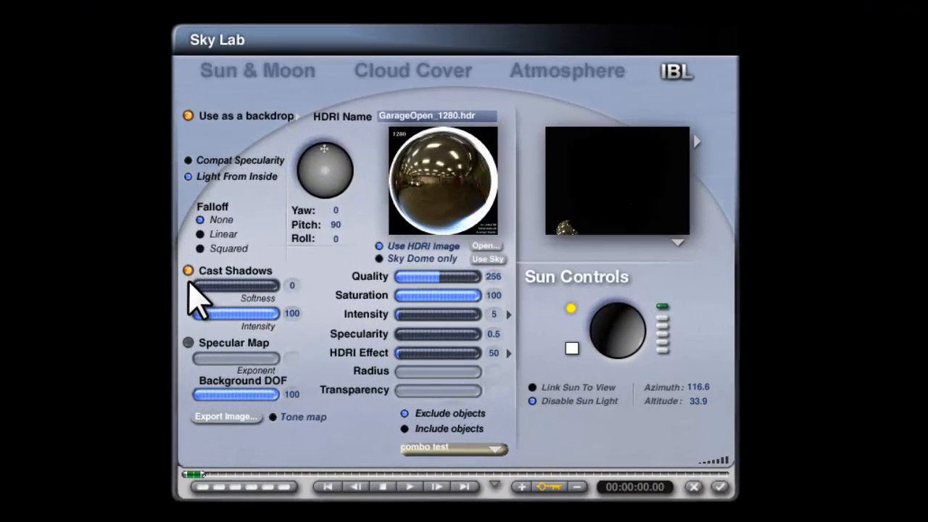
Step: Switch off shadow casting for the garage HDRI light
click(187, 271)
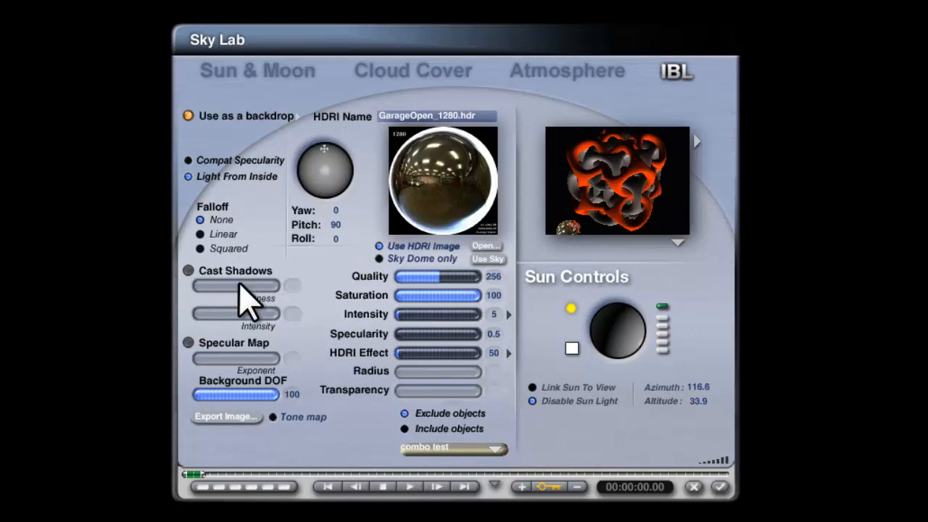
mouse_move(348, 388)
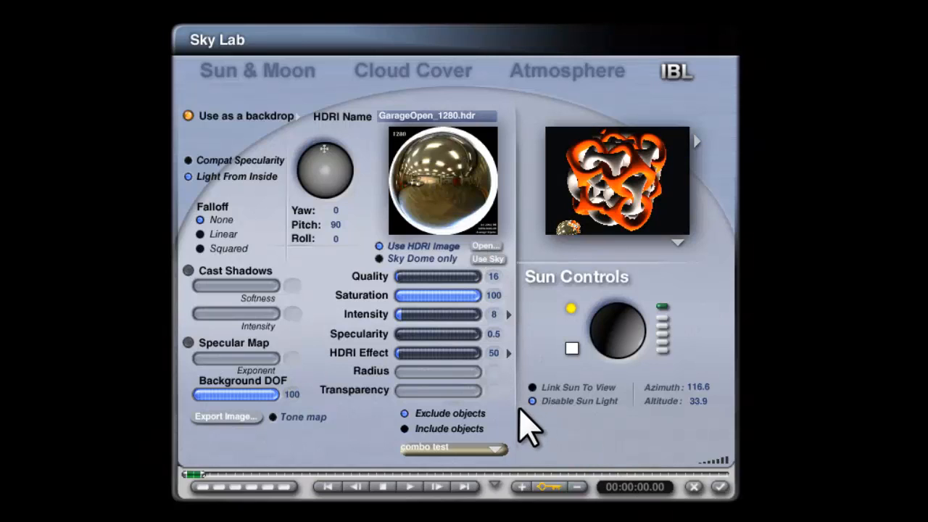
mouse_move(414, 185)
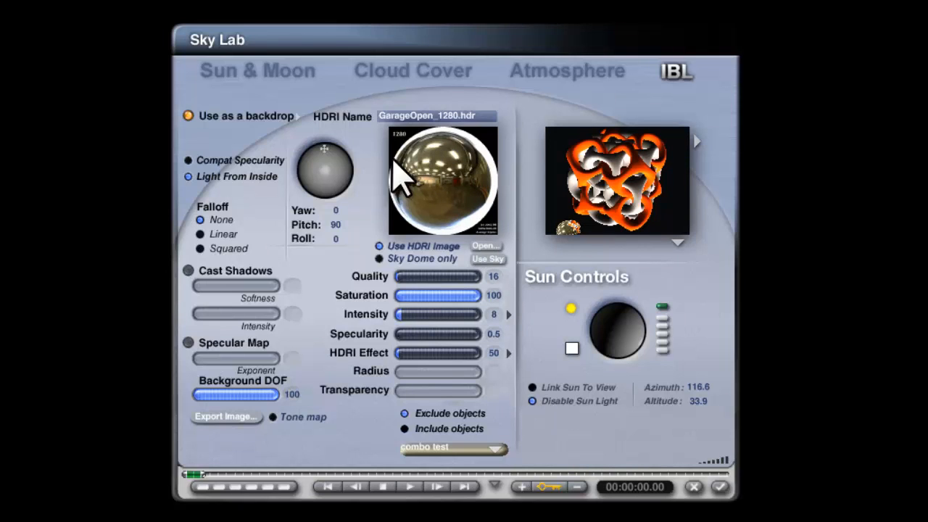
mouse_move(443, 257)
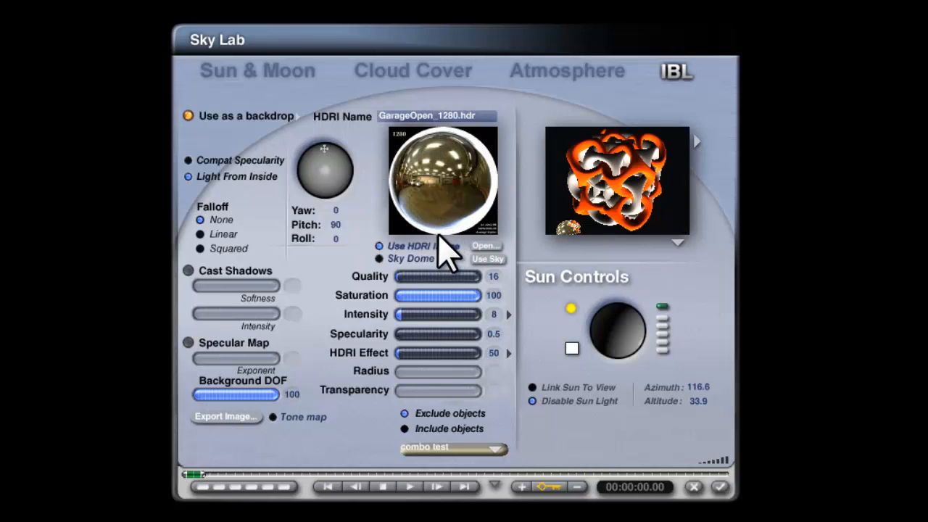
mouse_move(500, 171)
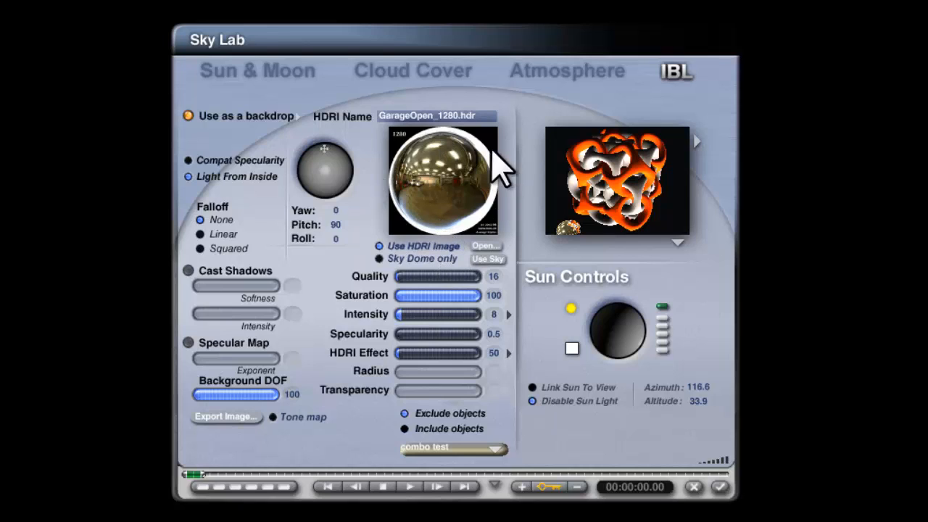
mouse_move(489, 203)
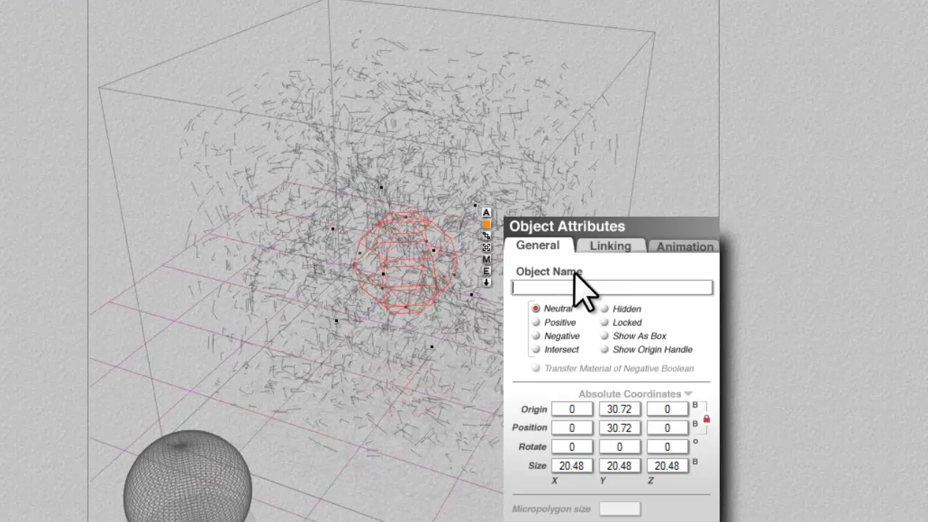
Step: Enter 'Background' as the object name of the small sphere inside the cube
text(Bavk)
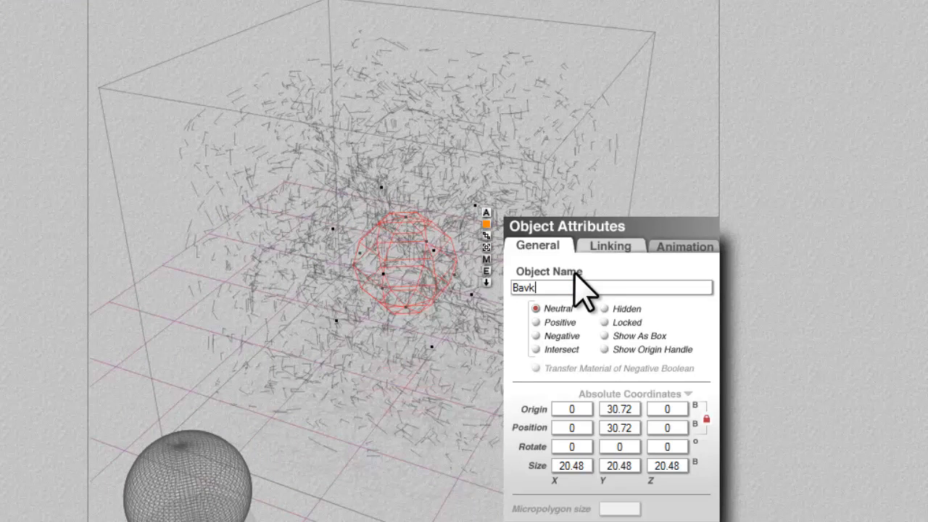
text(Backg)
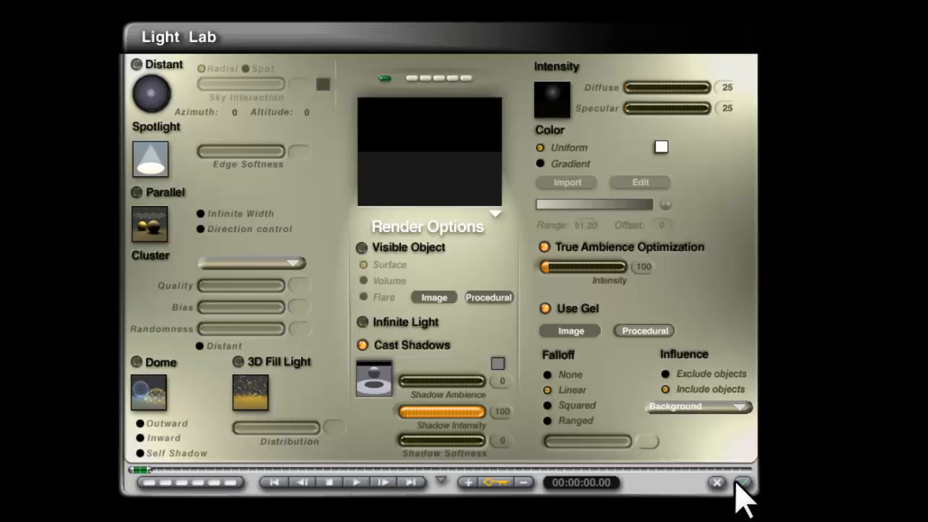
Step: Confirm the Background-only light settings and start rendering the lattice cube scene
click(741, 484)
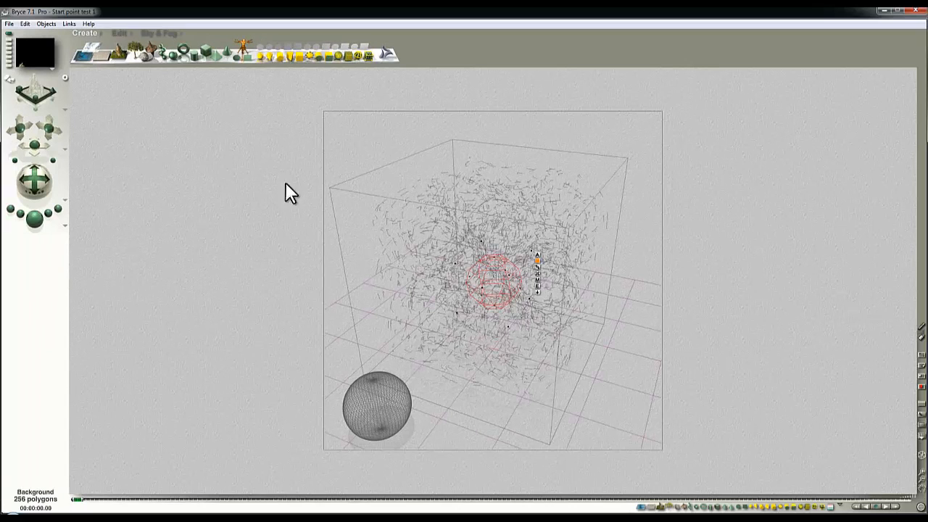
click(123, 34)
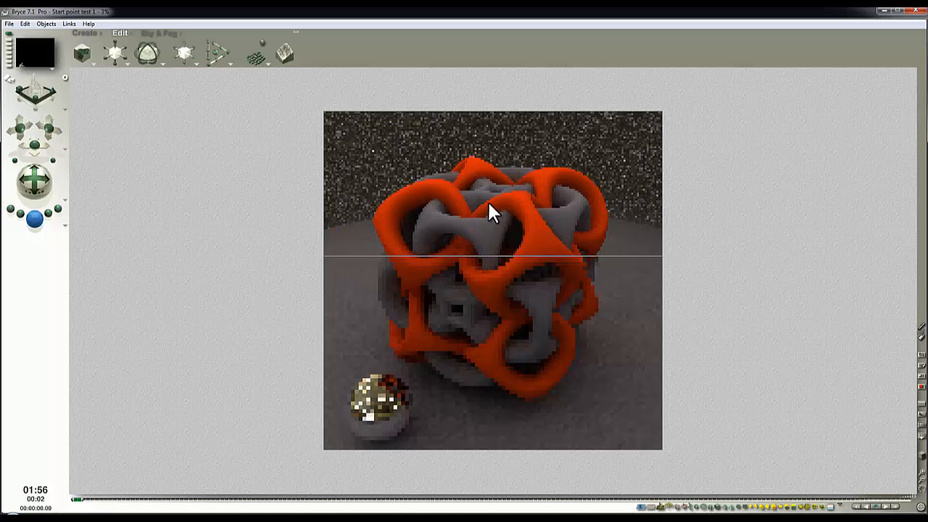
mouse_move(647, 190)
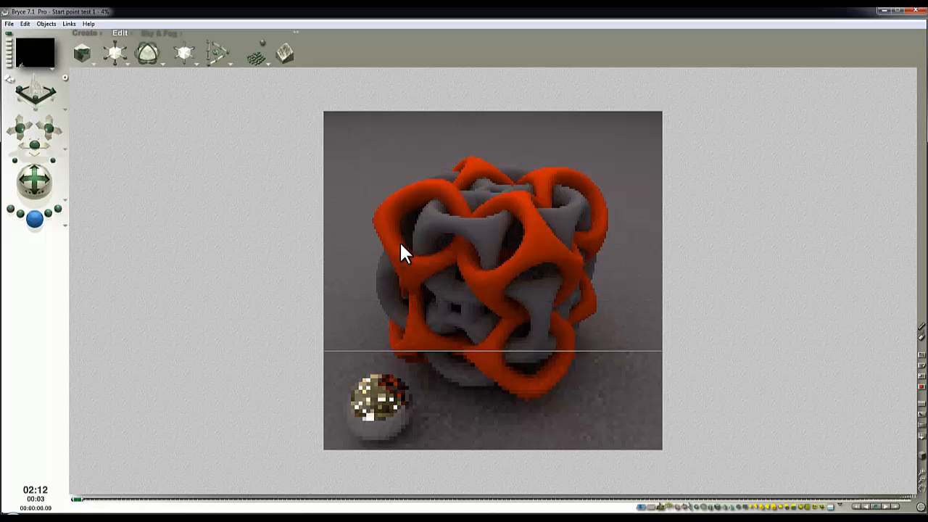
mouse_move(462, 314)
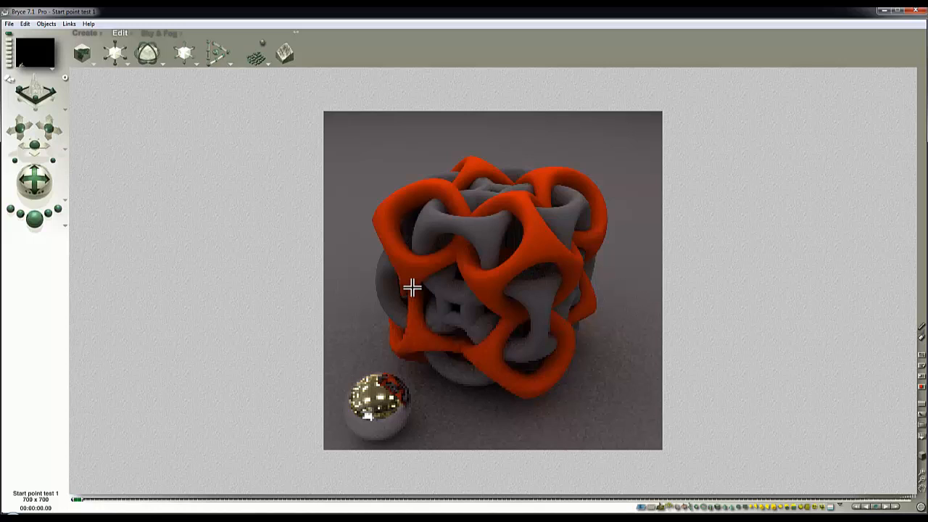
Step: Show the Sky & Fog palette beside the finished Background-light render
click(166, 34)
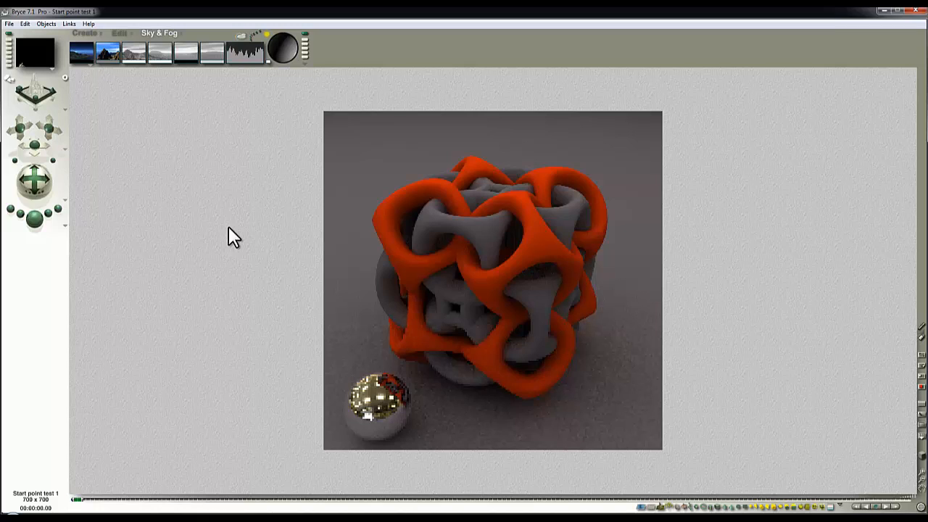
mouse_move(110, 69)
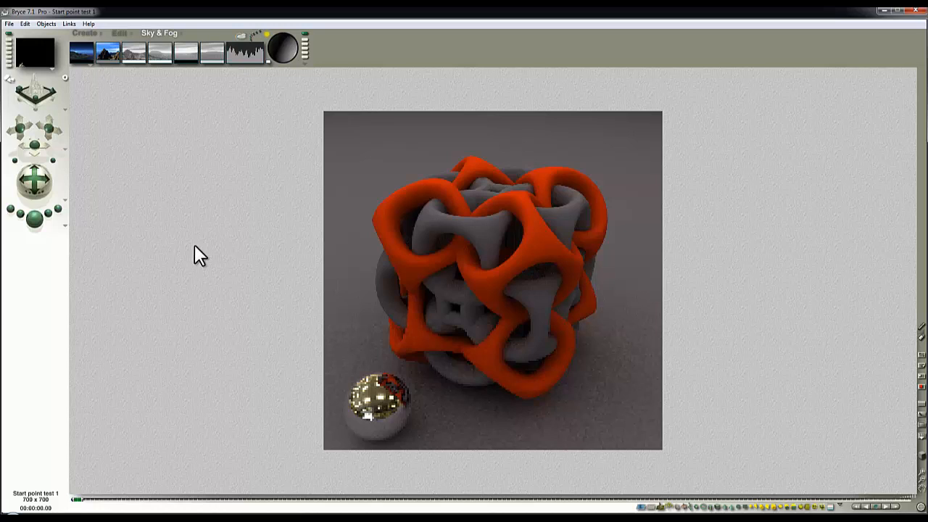
mouse_move(233, 190)
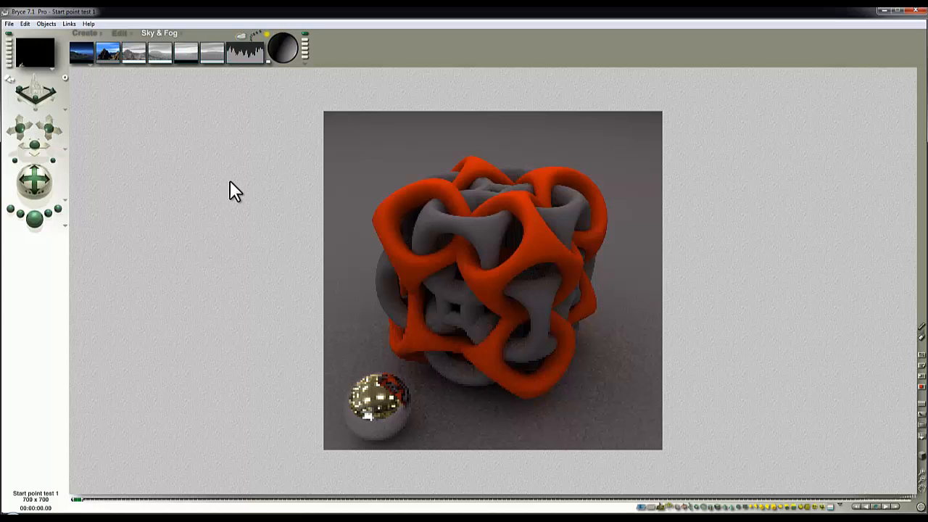
mouse_move(236, 164)
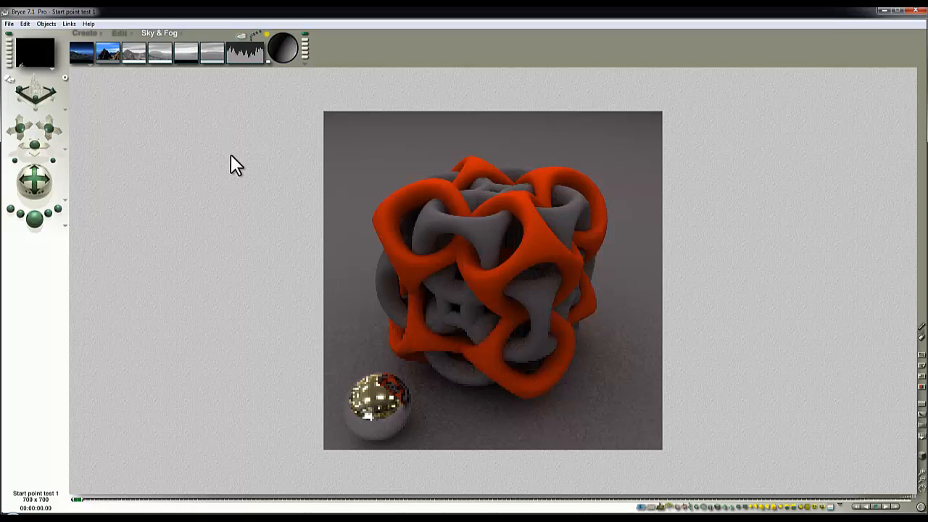
mouse_move(240, 176)
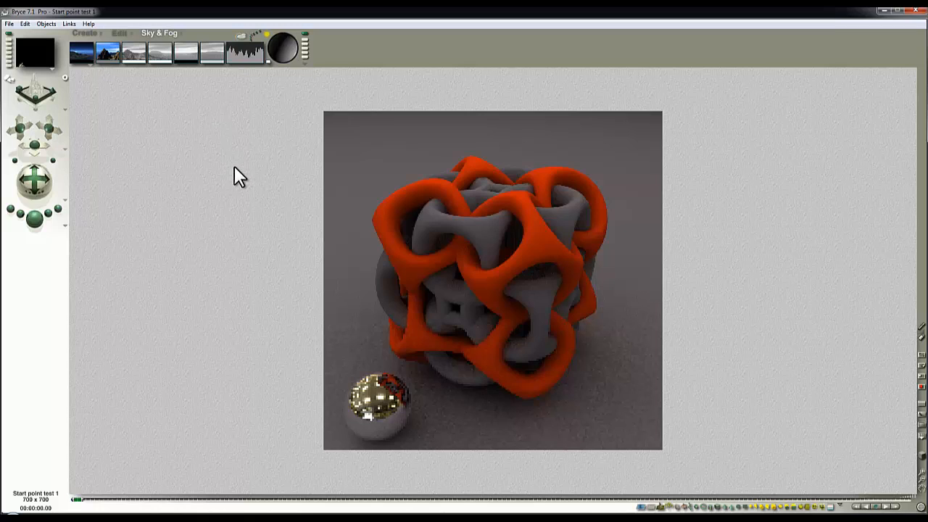
mouse_move(231, 187)
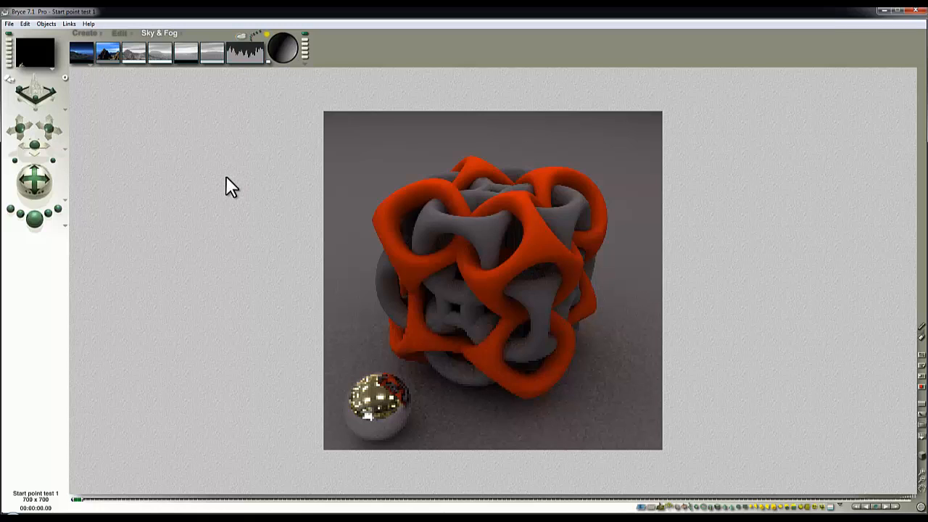
Step: Reopen Sky Lab on the GarageOpen_1280 IBL settings, keeping intensity at 8
click(163, 34)
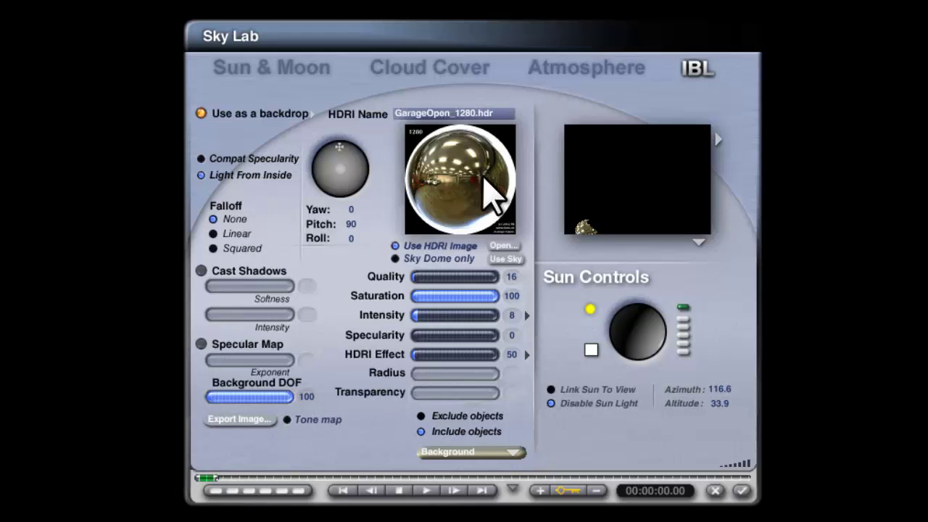
mouse_move(479, 214)
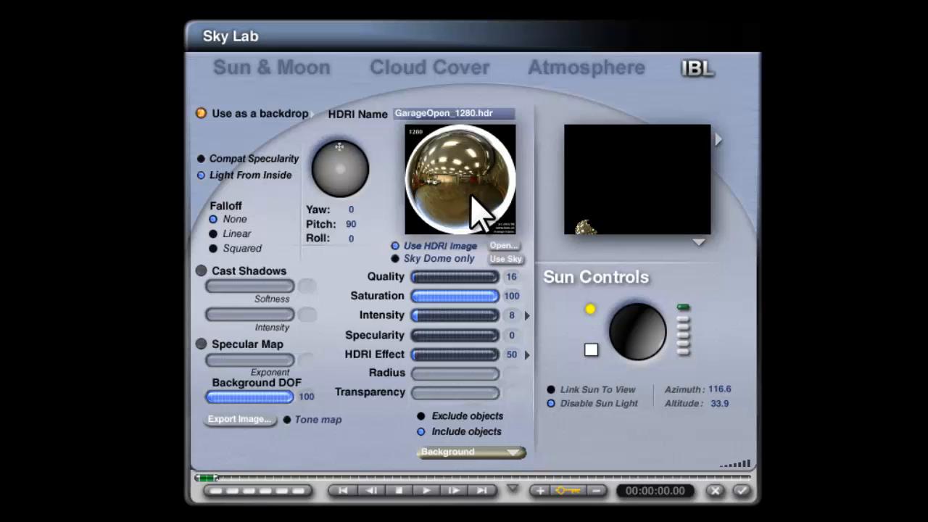
mouse_move(468, 225)
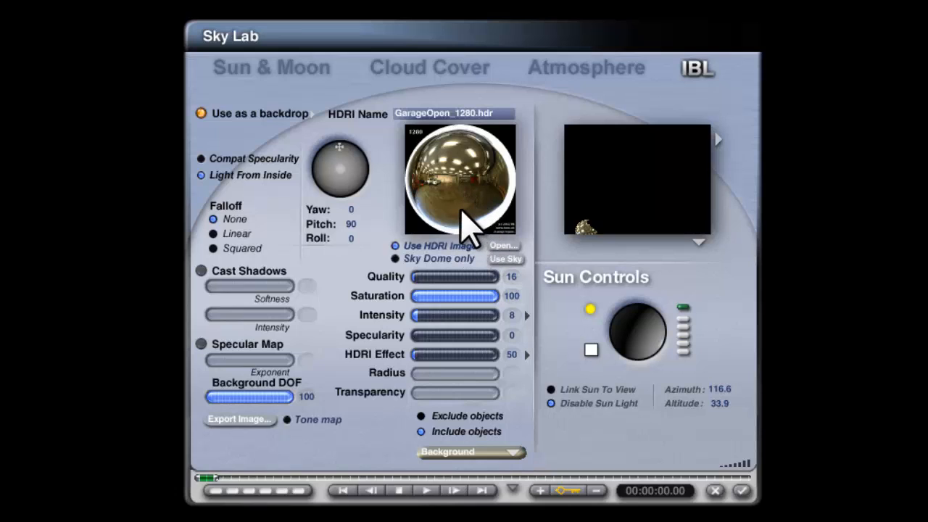
mouse_move(489, 170)
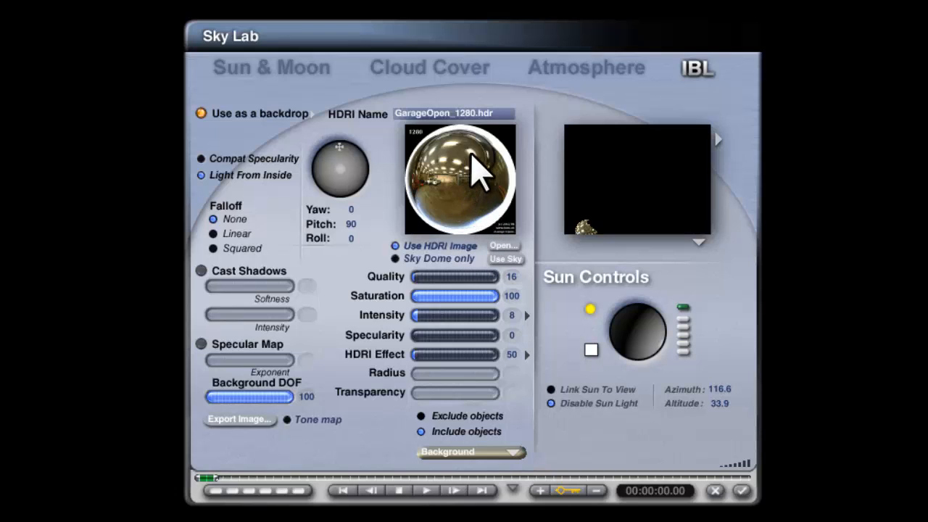
mouse_move(475, 206)
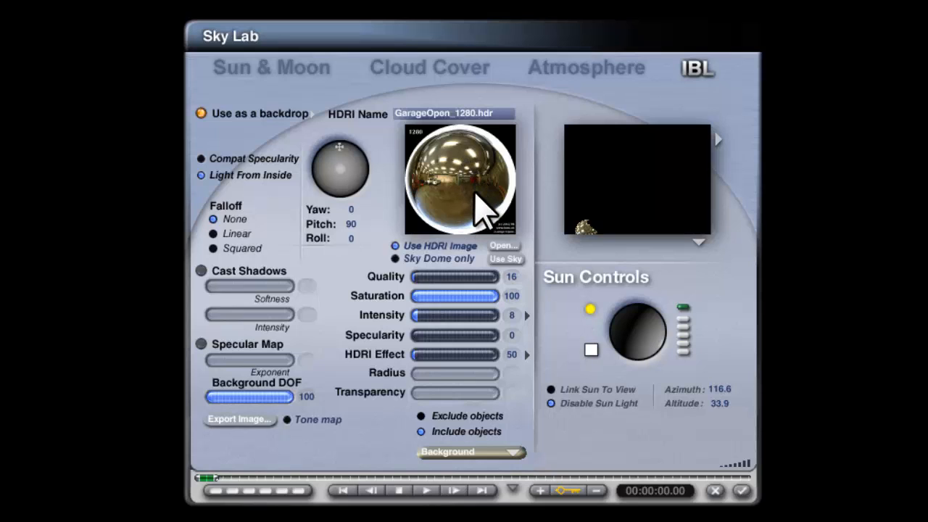
mouse_move(479, 210)
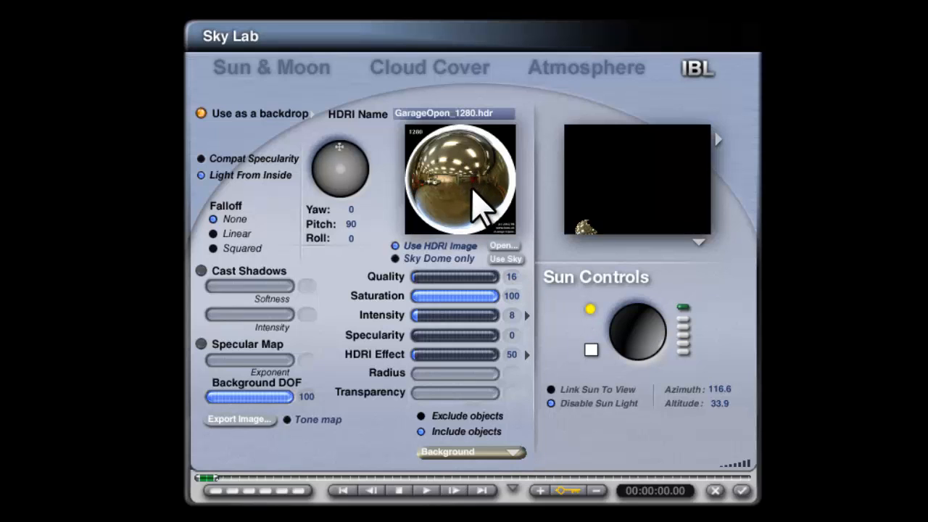
mouse_move(450, 250)
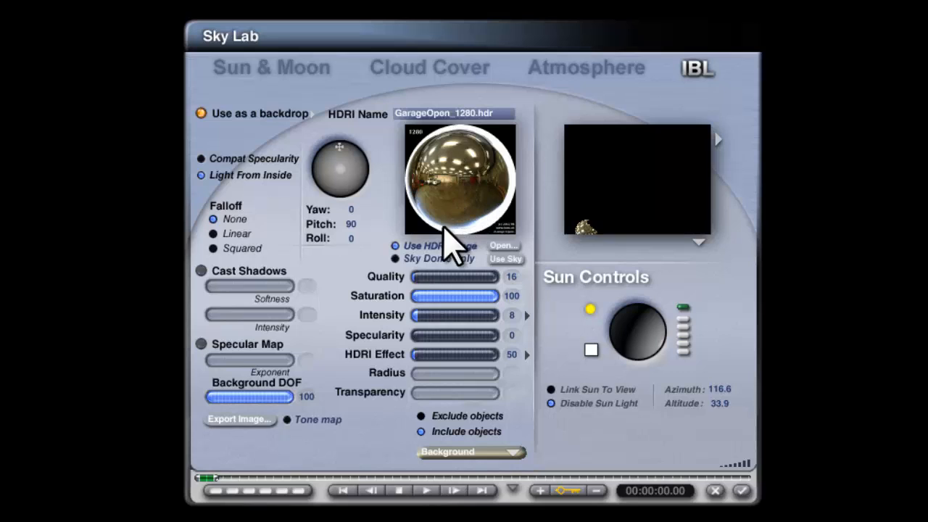
mouse_move(485, 170)
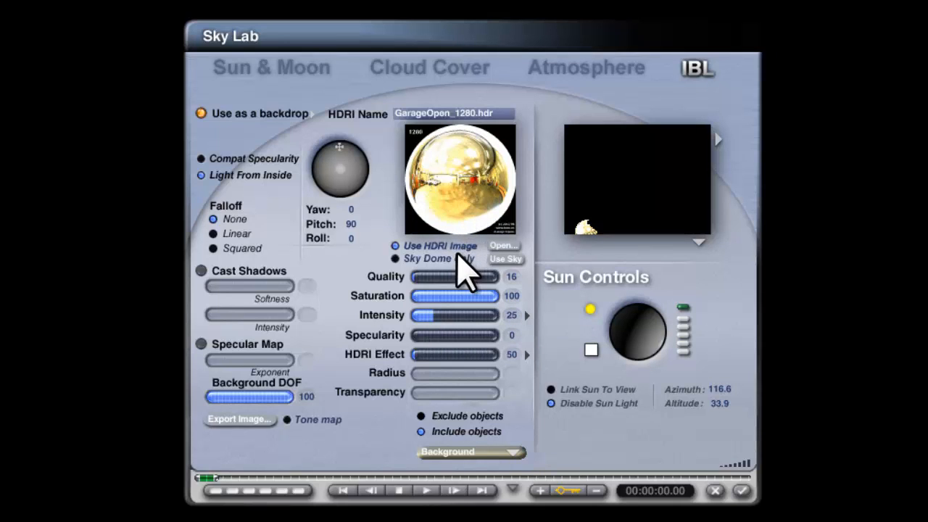
mouse_move(438, 344)
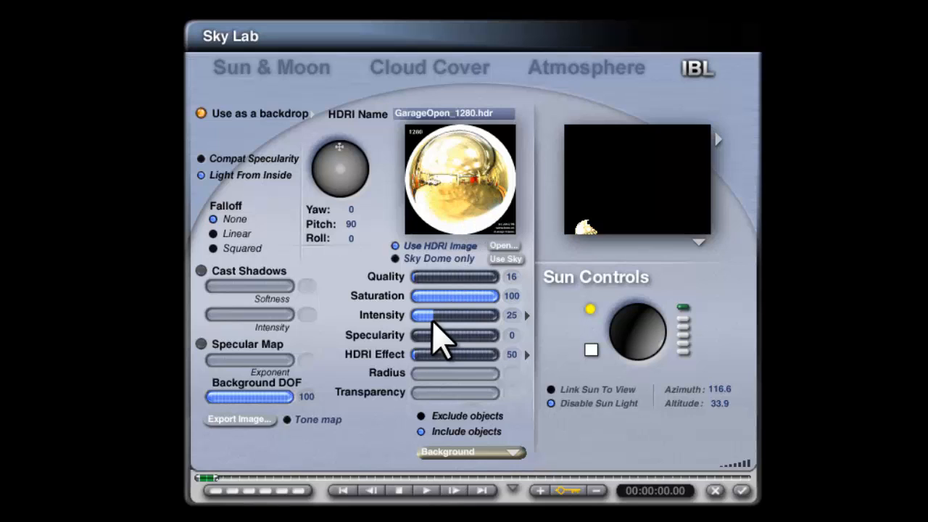
mouse_move(467, 188)
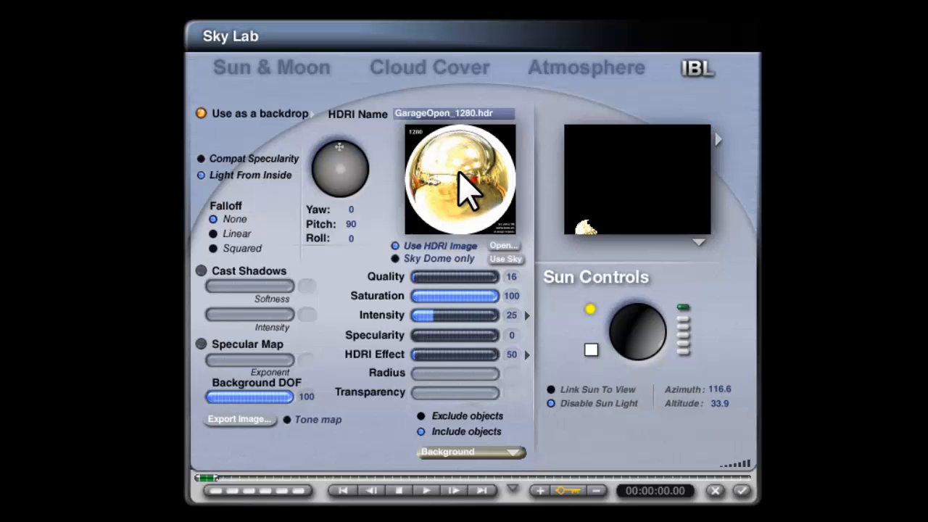
mouse_move(482, 217)
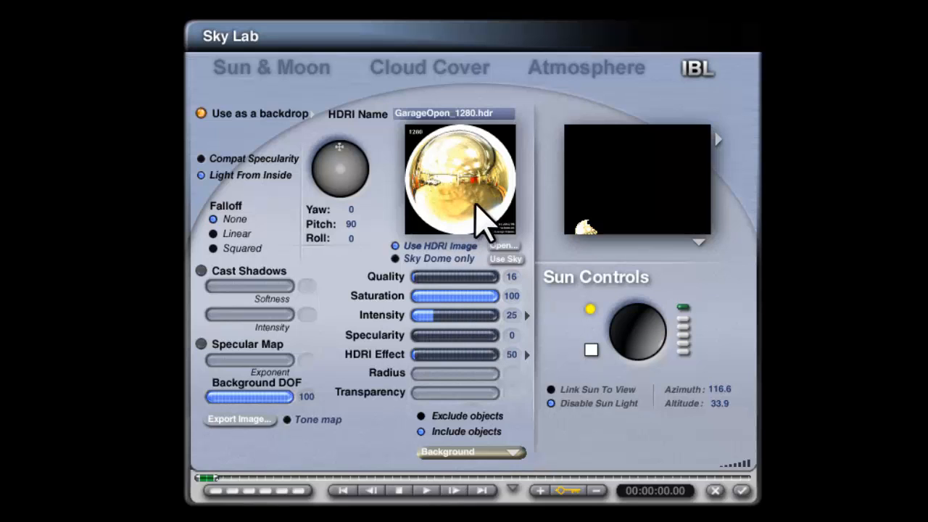
mouse_move(453, 235)
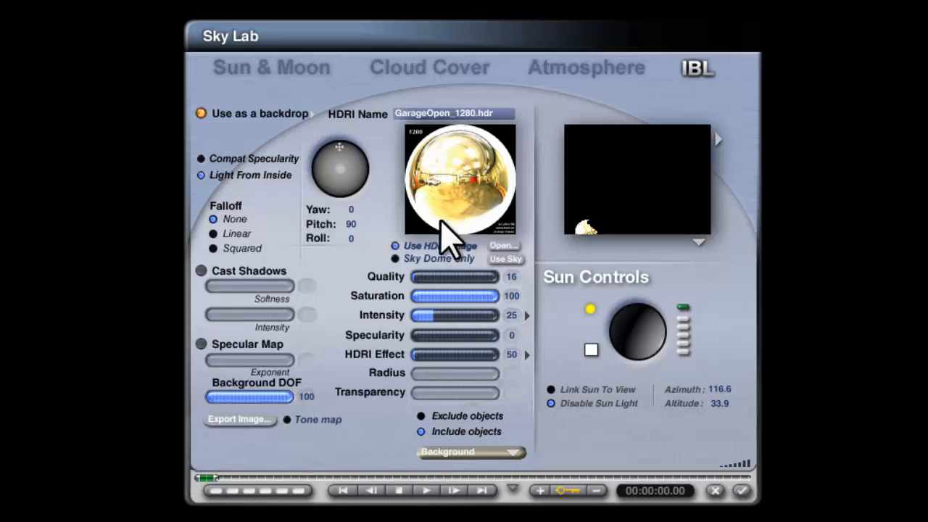
mouse_move(467, 225)
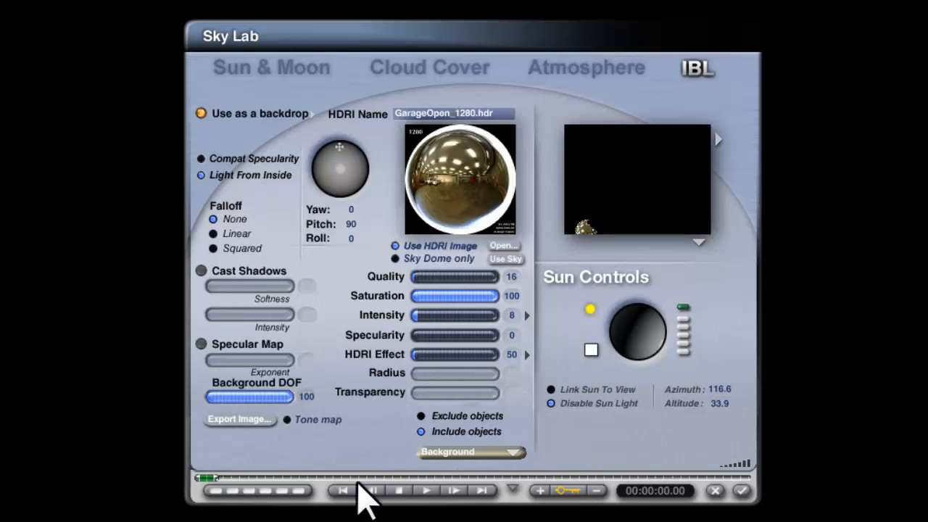
Step: Export the garage HDRI environment as spherical bitmap Sm1.bmp without overwriting the old file
click(239, 420)
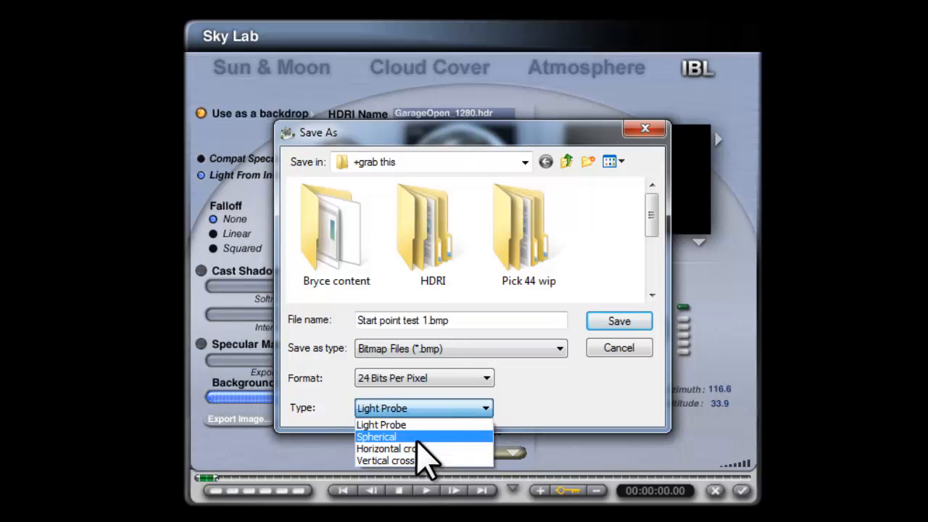
click(377, 436)
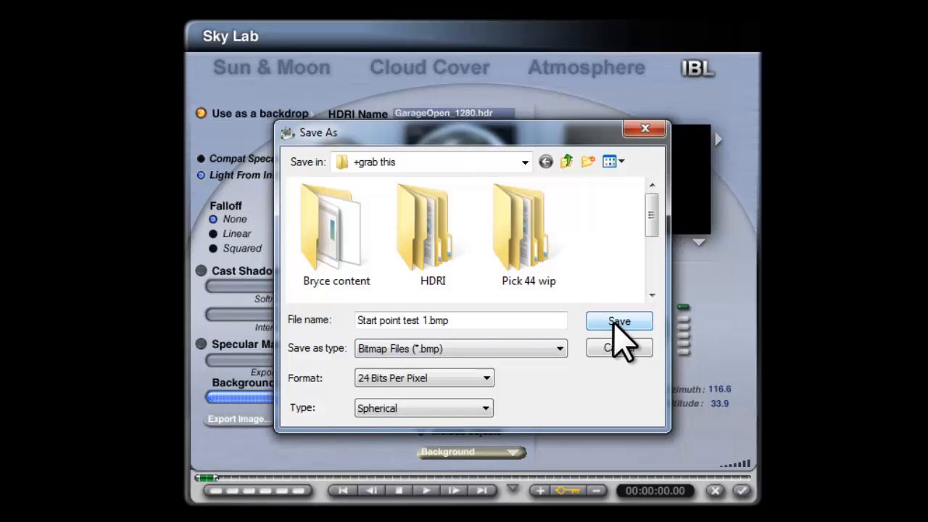
click(619, 322)
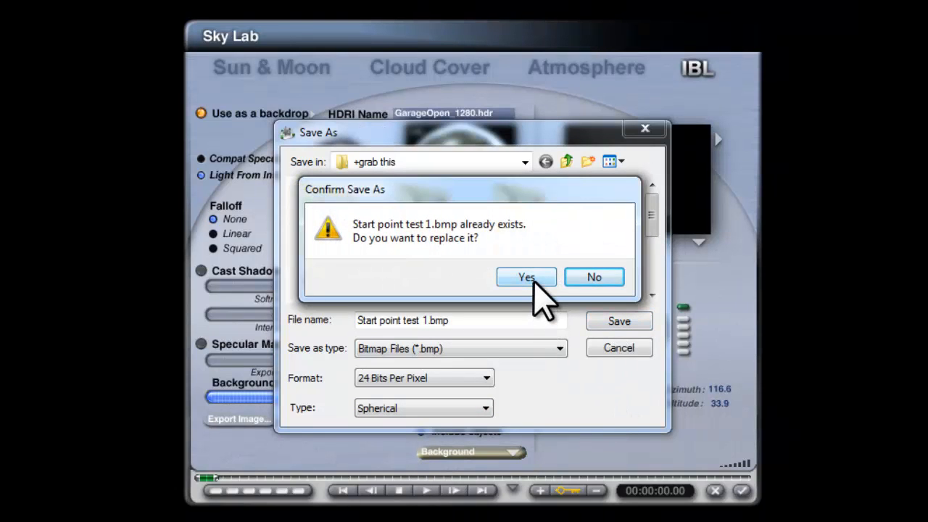
click(526, 277)
text(Sm1)
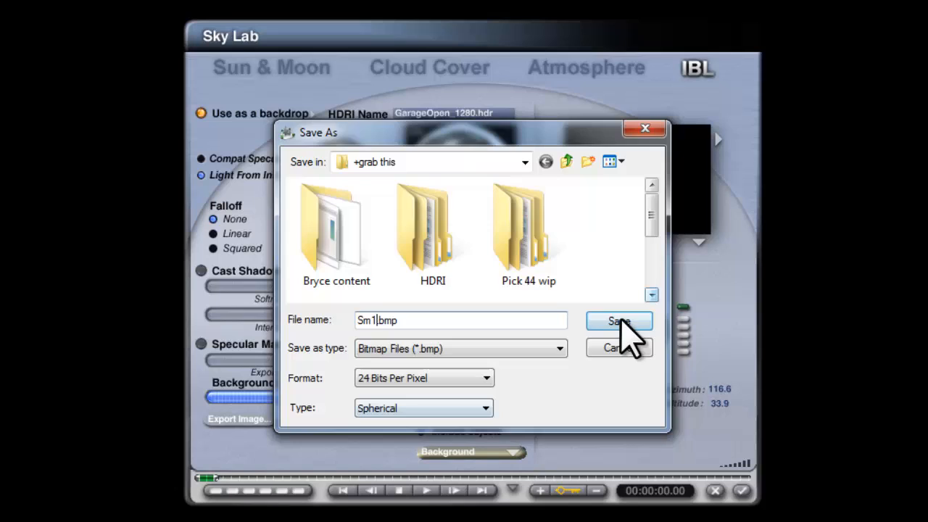
click(619, 321)
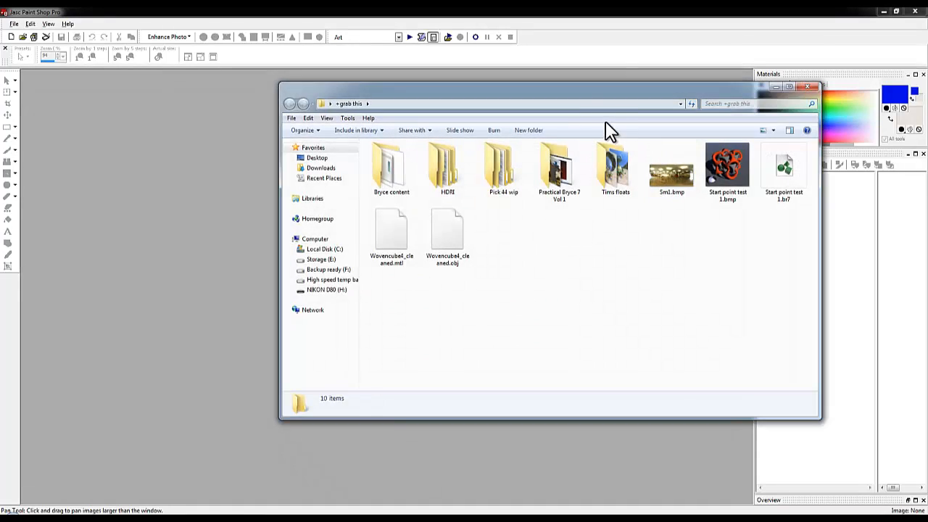
Step: Open the exported Sm1.bmp garage panorama in Paint Shop Pro
click(807, 87)
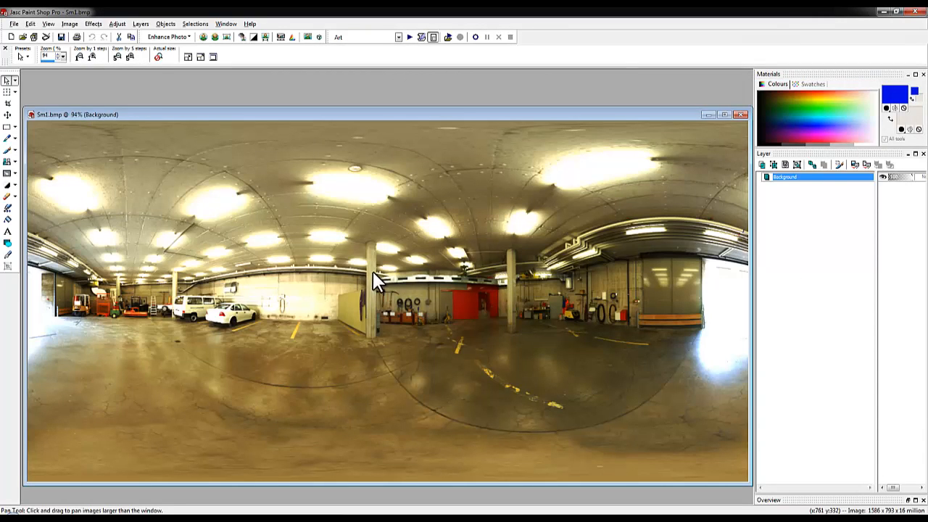
mouse_move(335, 278)
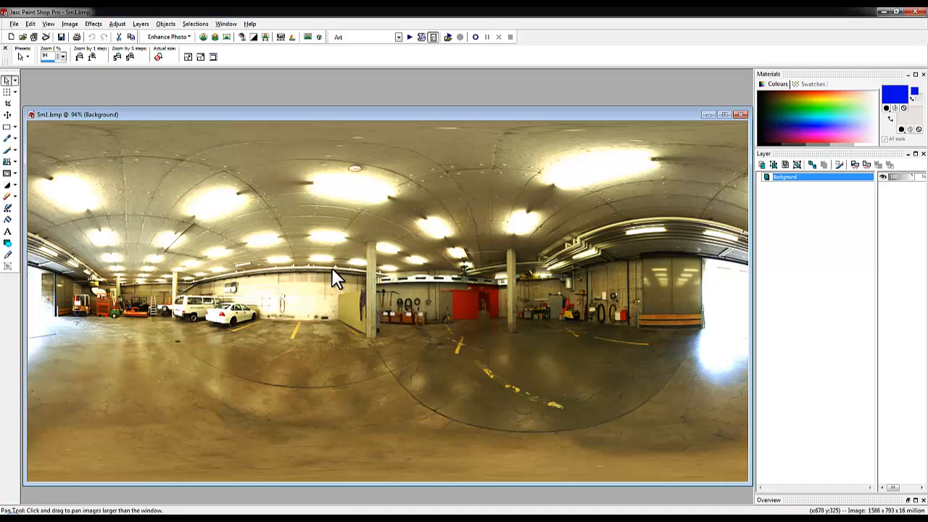
mouse_move(177, 308)
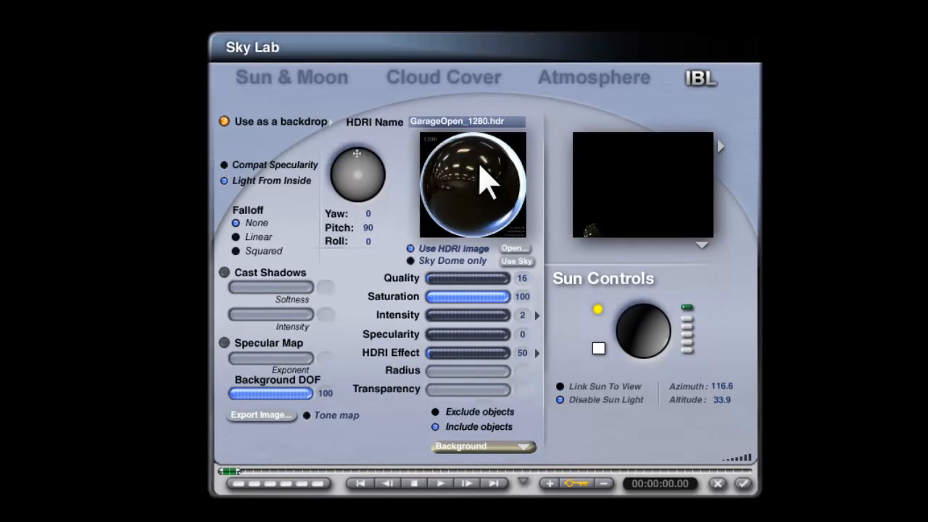
Step: Export the backdrop as a Light Probe image, replacing the existing Sm1.bmp
click(261, 416)
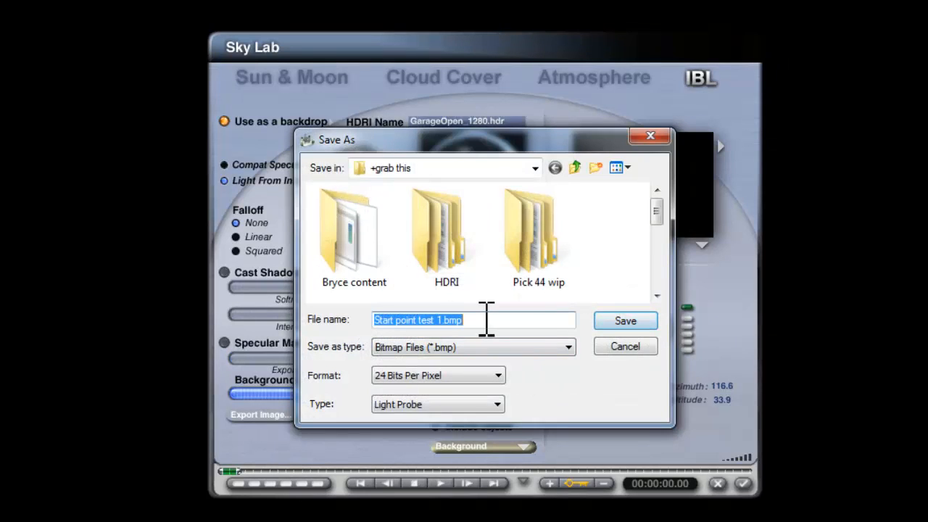
scroll(down, 3)
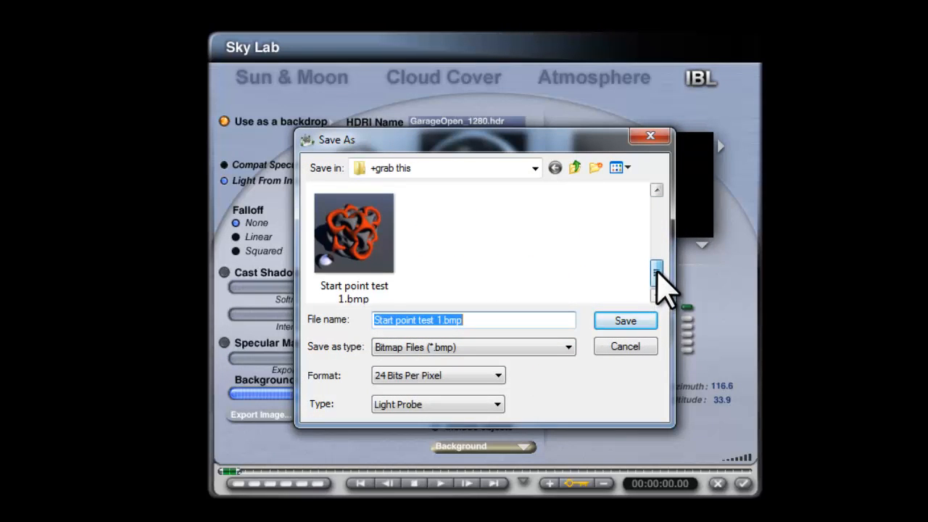
click(625, 320)
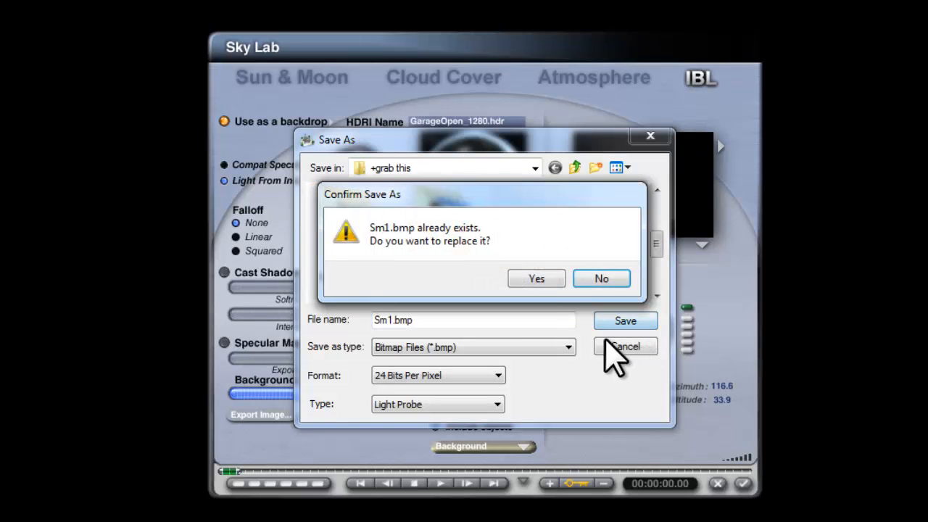
click(535, 278)
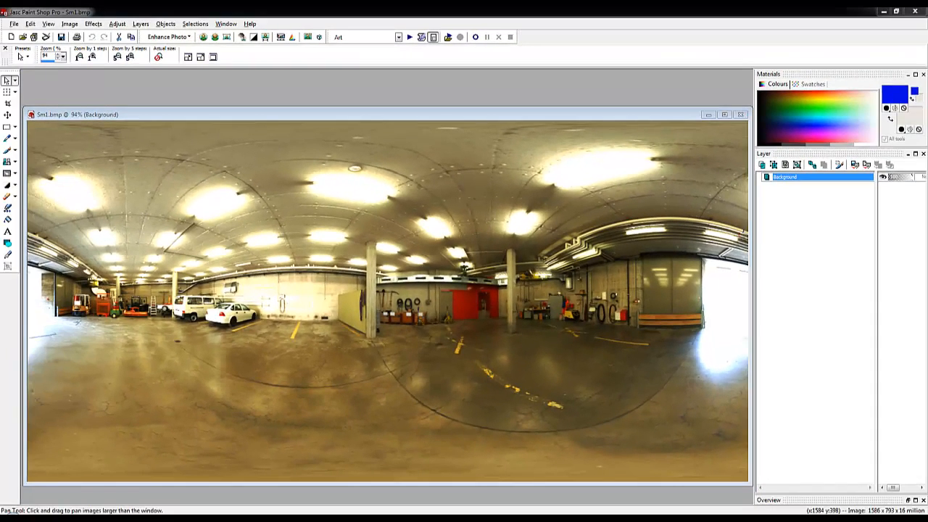
mouse_move(506, 196)
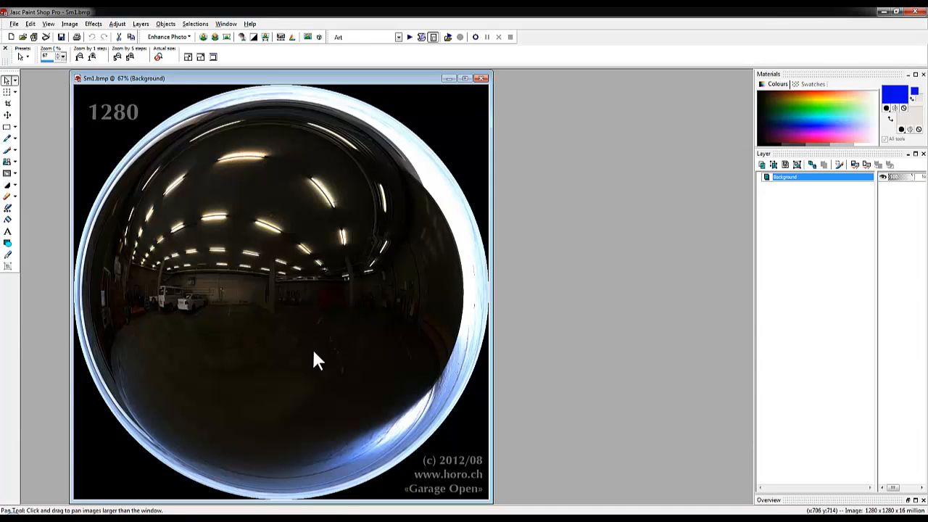
mouse_move(479, 80)
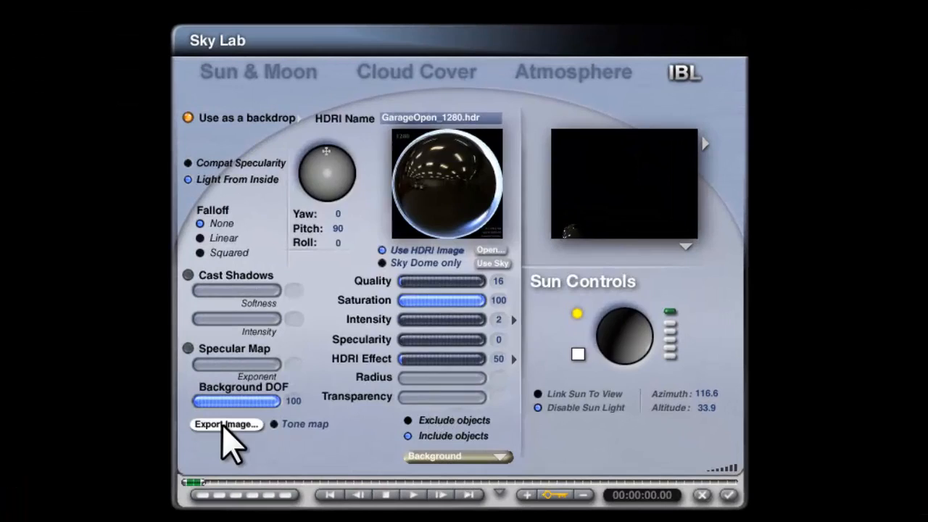
Step: Export the HDRI backdrop as Spherical type, overwriting Sm1.bmp
click(224, 424)
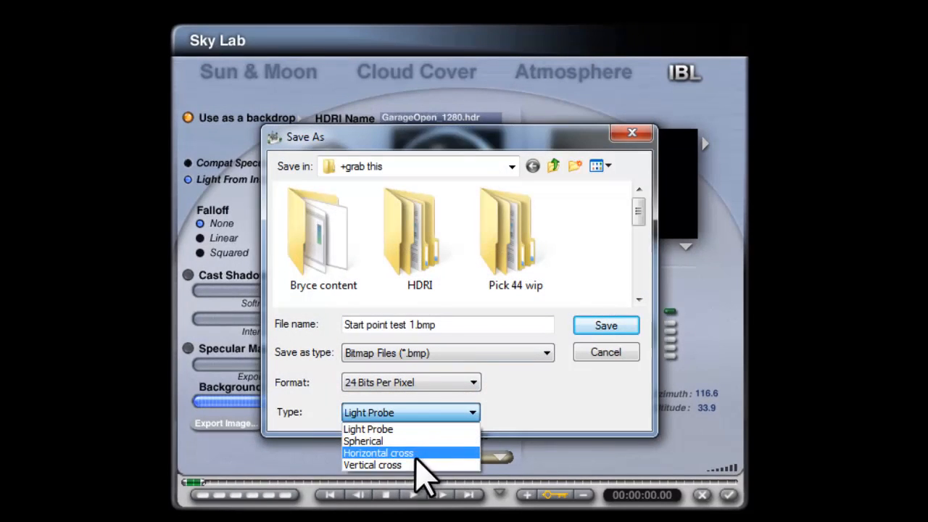
click(606, 325)
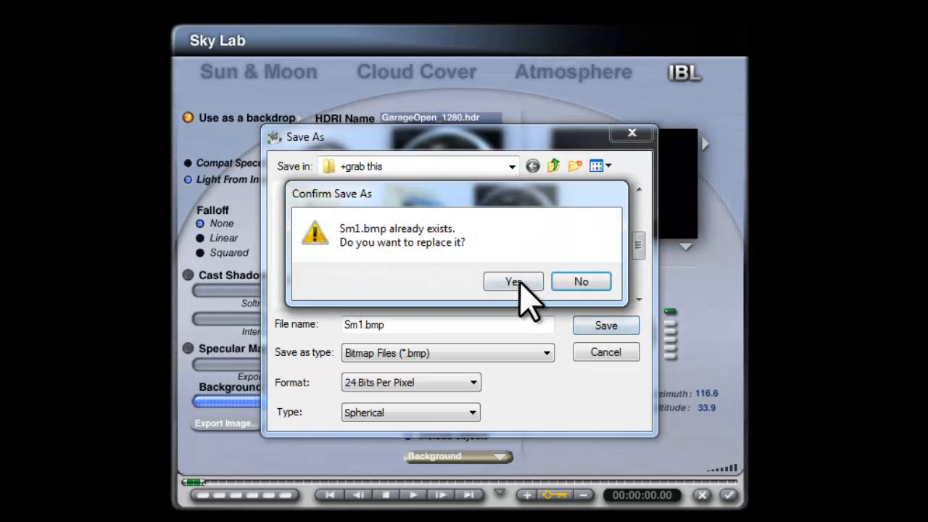
click(513, 281)
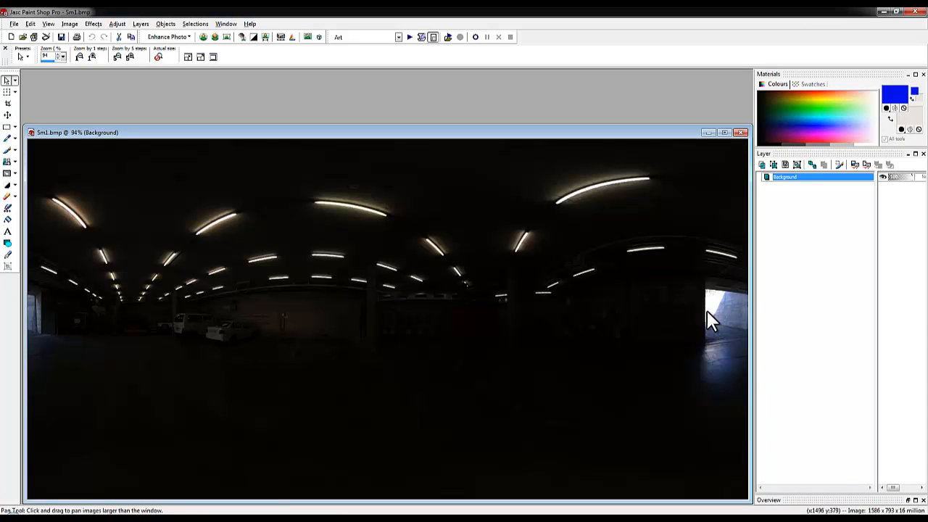
Step: Reload Sm1.bmp in Paint Shop Pro to inspect the dark spherical panorama
click(738, 132)
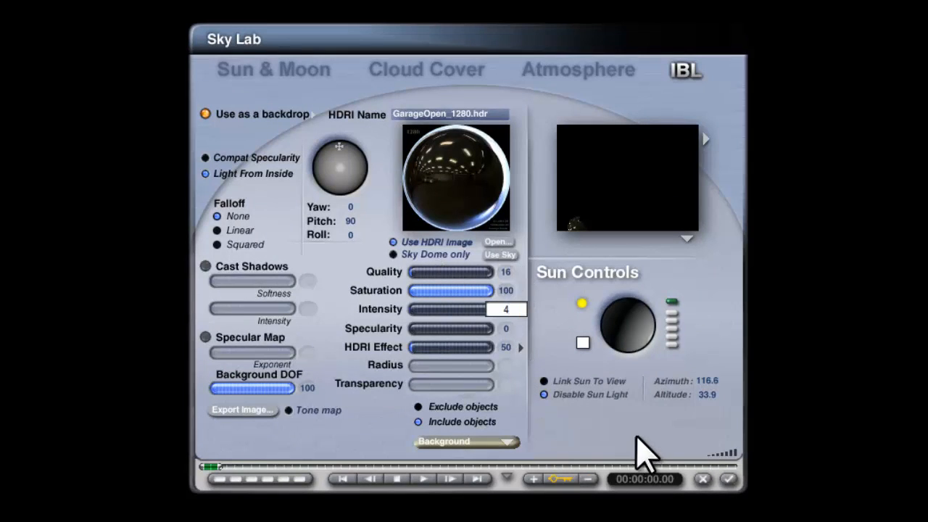
Step: Commit HDRI intensity 4 and export the spherical image again, replacing Sm1.bmp
click(242, 411)
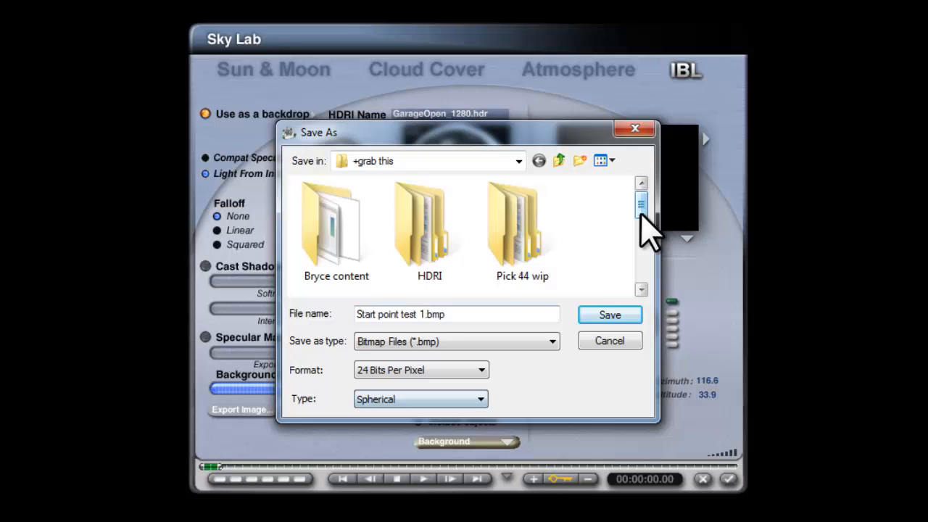
click(610, 315)
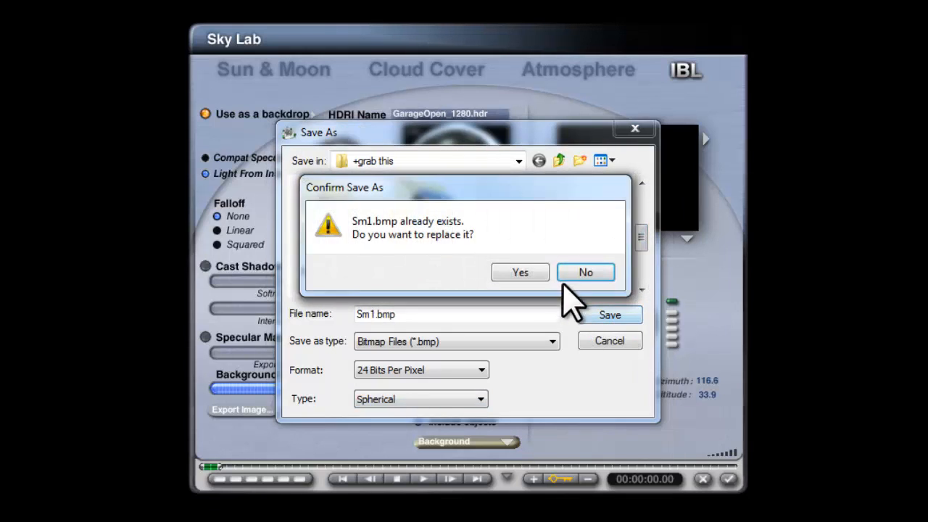
click(520, 272)
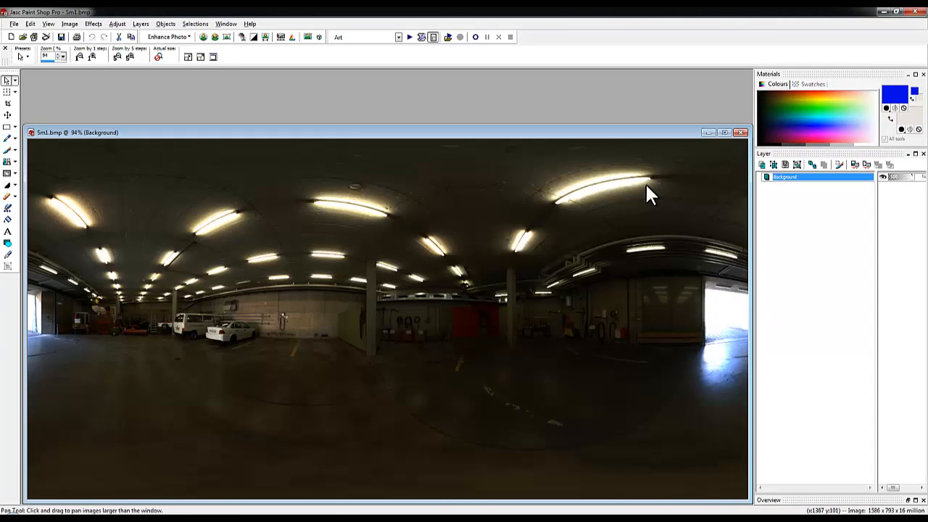
mouse_move(731, 330)
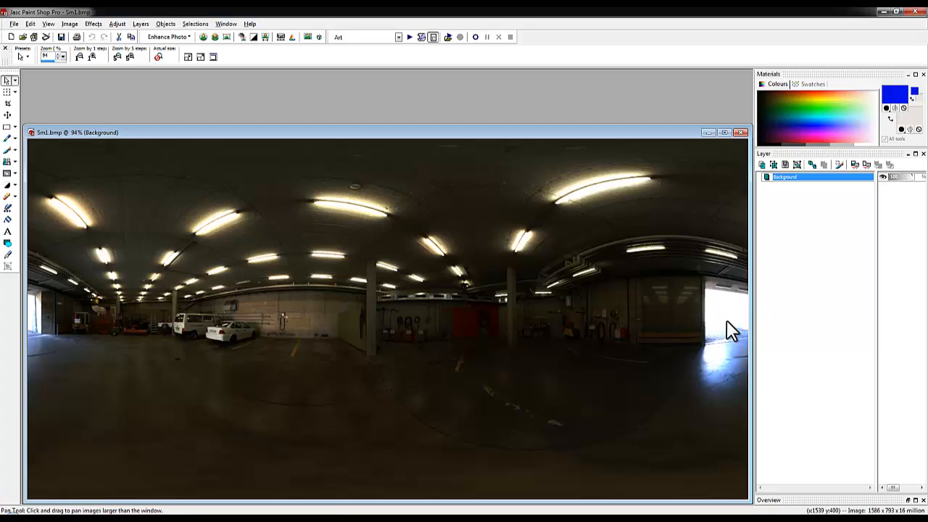
mouse_move(238, 360)
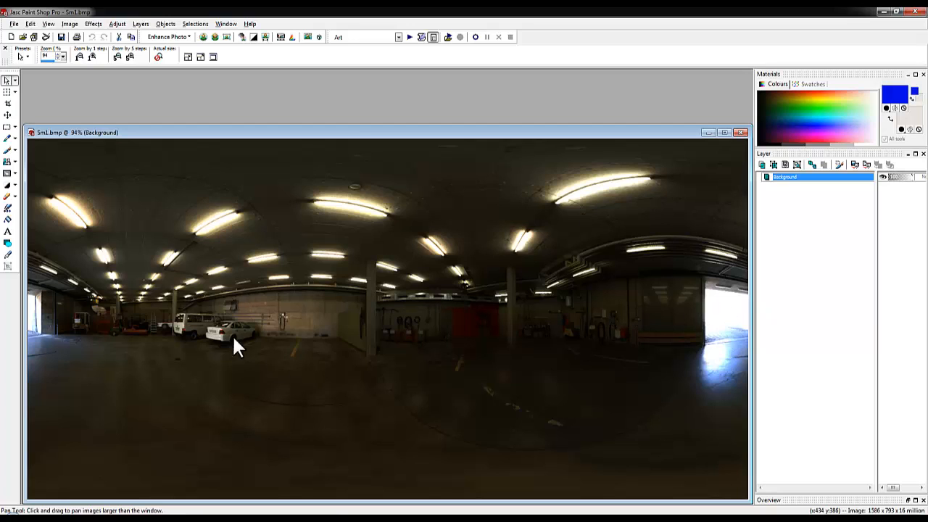
mouse_move(98, 28)
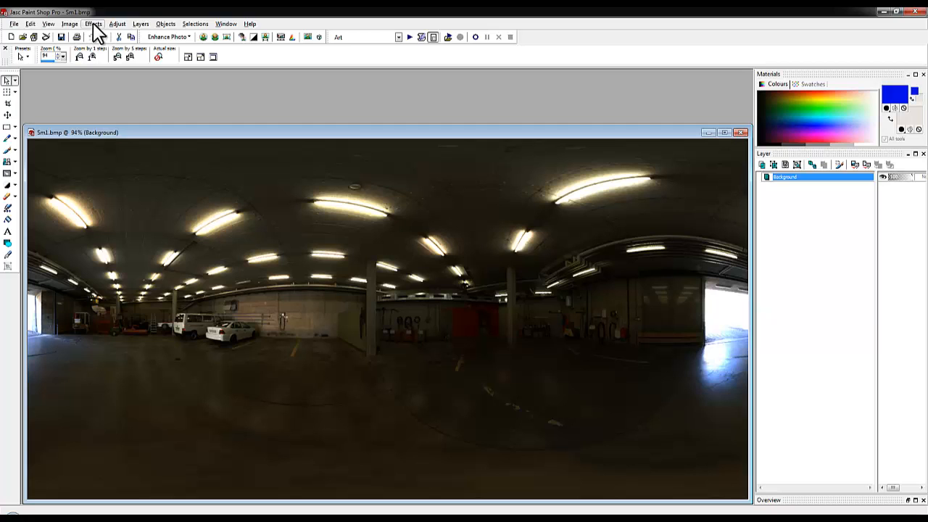
Step: Mirror Sm1.bmp's garage panorama horizontally in Paint Shop Pro
click(71, 23)
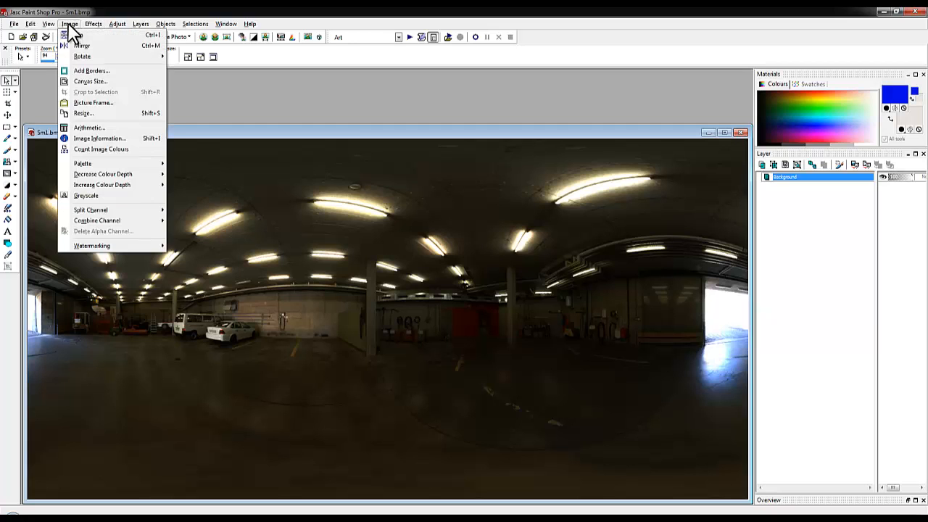
click(73, 42)
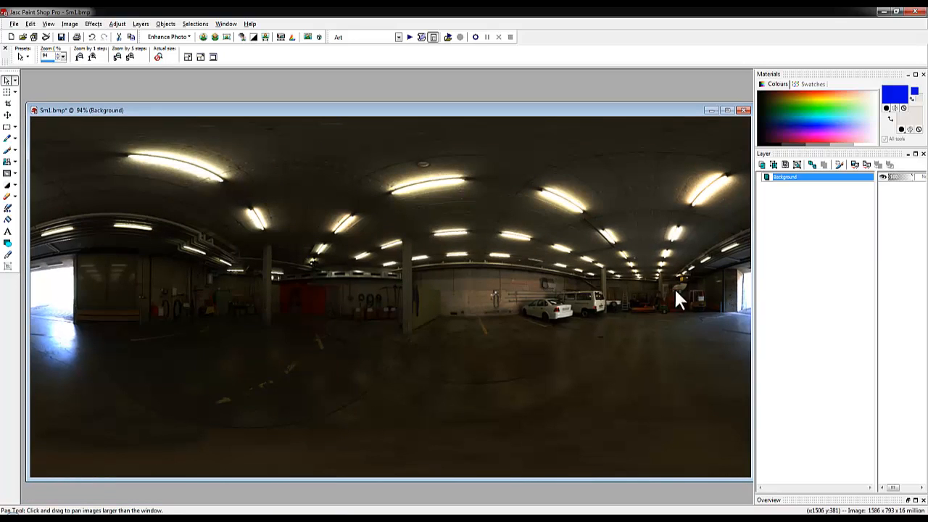
mouse_move(679, 308)
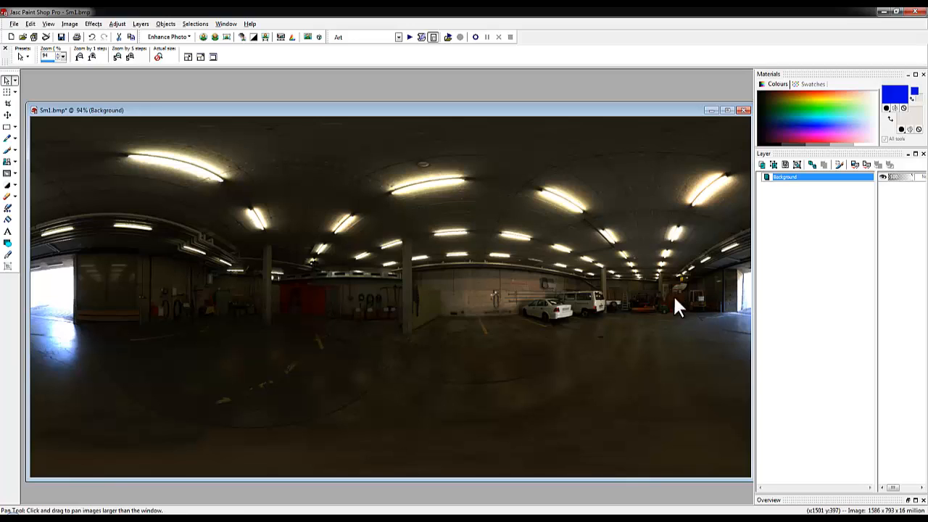
mouse_move(371, 302)
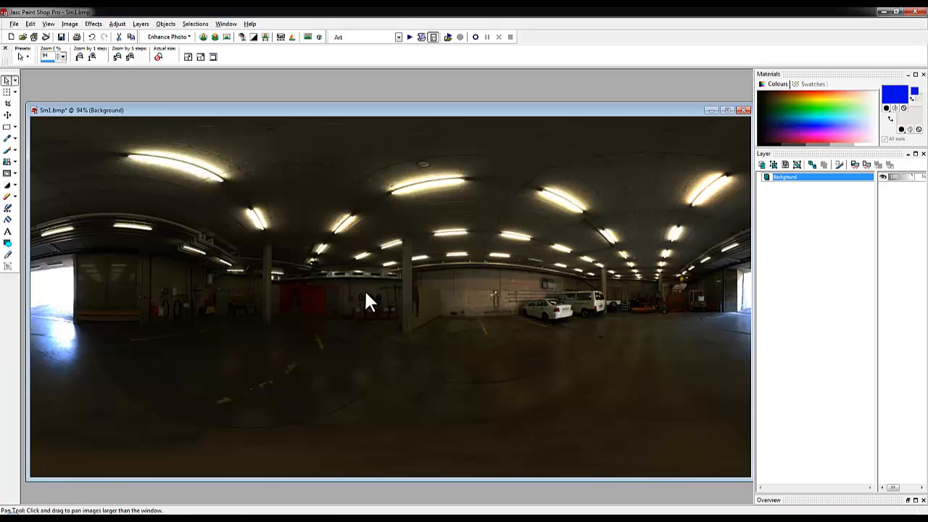
click(98, 13)
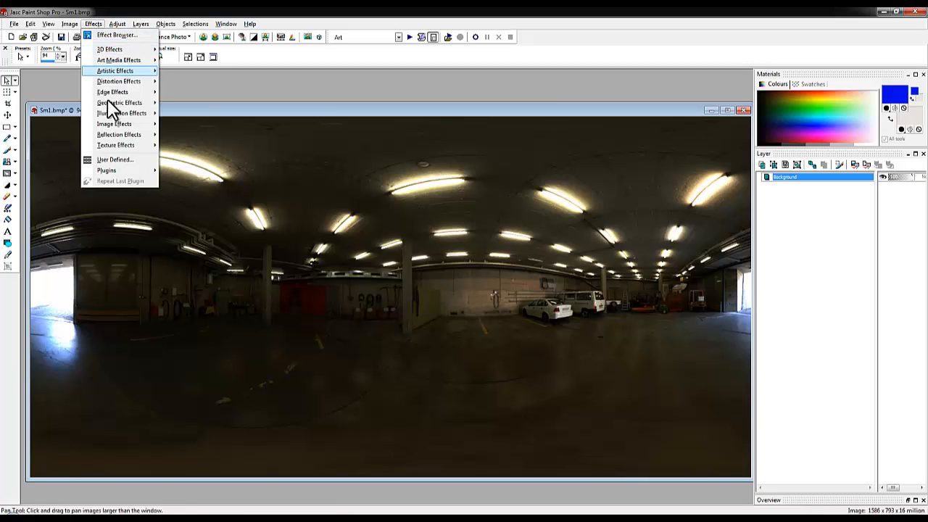
mouse_move(114, 123)
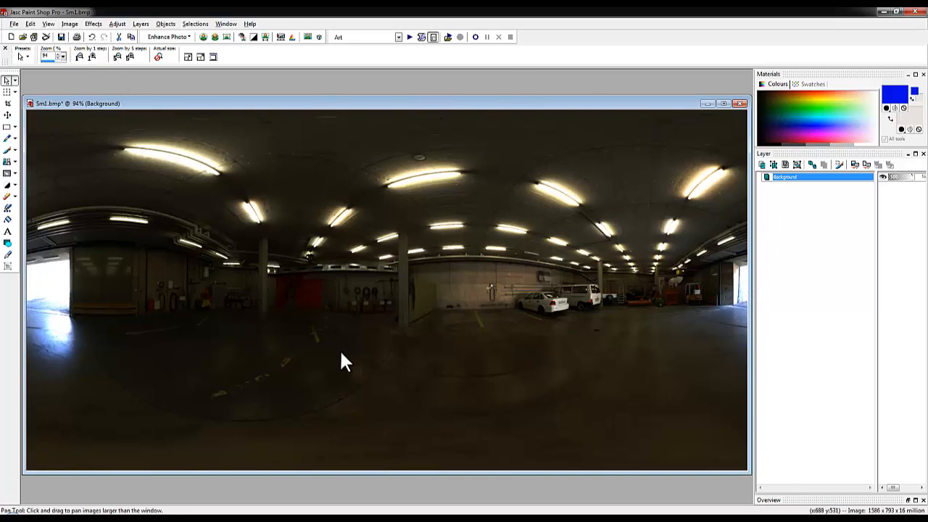
Step: Offset the mirrored panorama horizontally with wrap-around, then save a JPEG copy
click(68, 23)
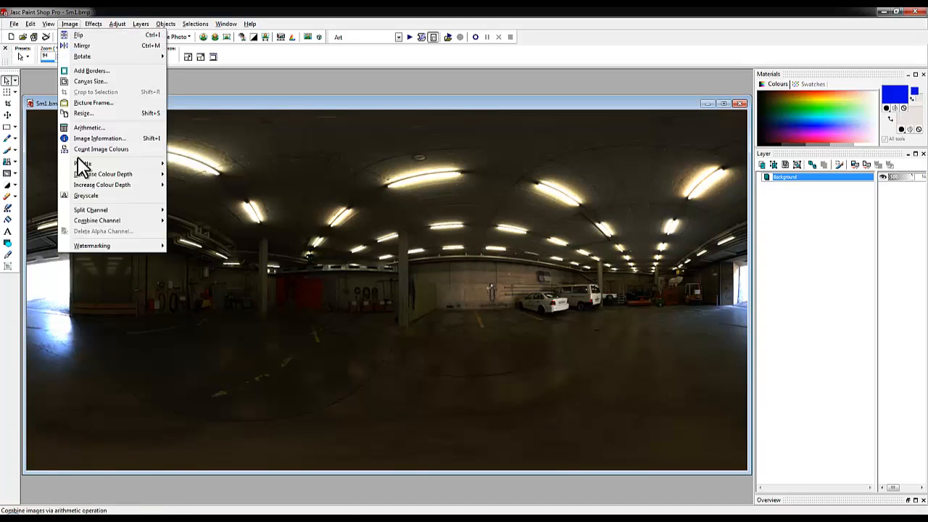
click(100, 139)
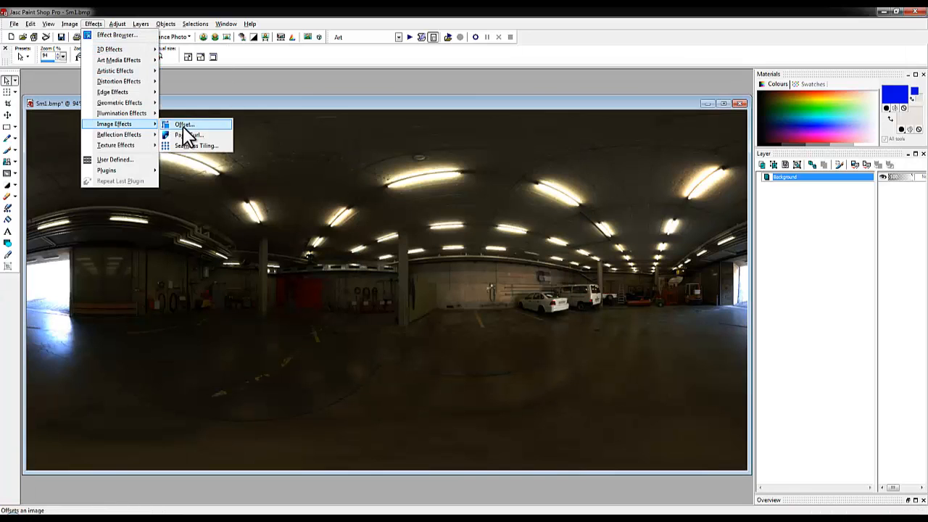
click(185, 124)
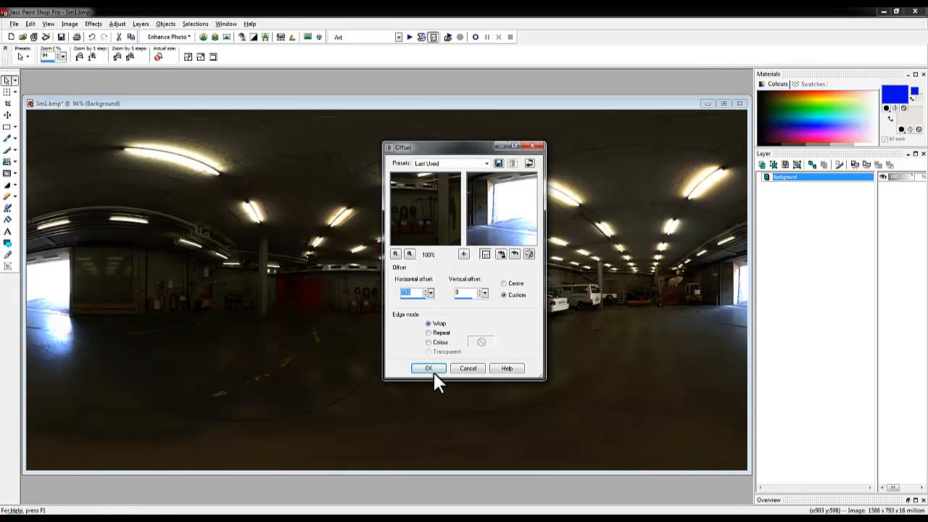
click(428, 368)
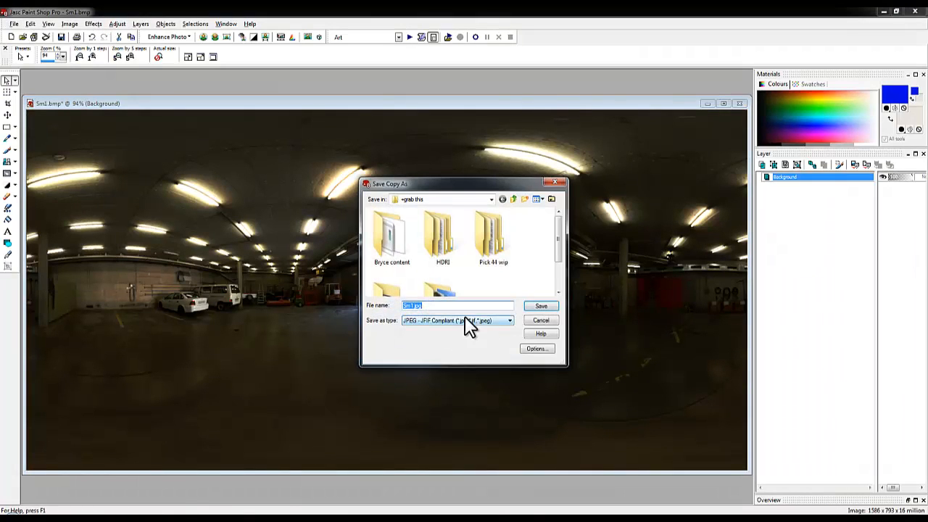
click(540, 306)
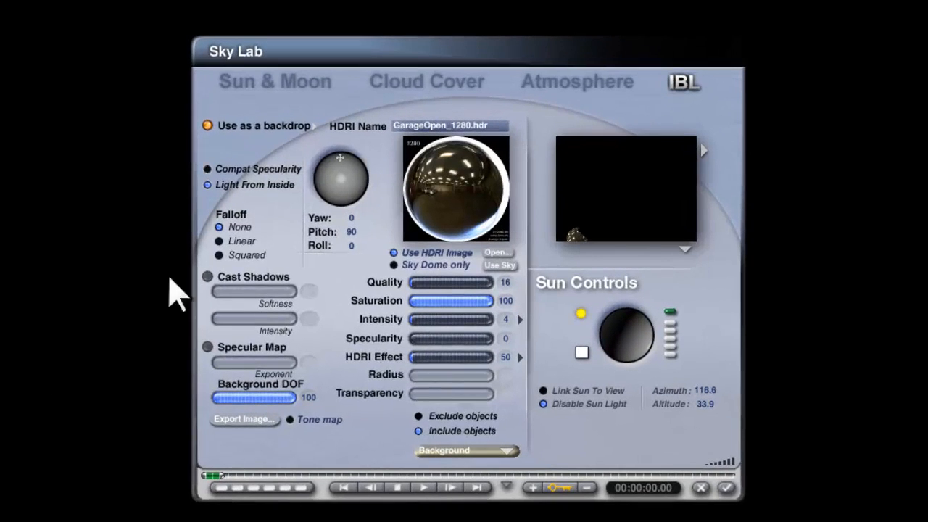
Step: Load the saved garage JPEG as the Sm1 material texture with Spherical mapping
click(505, 319)
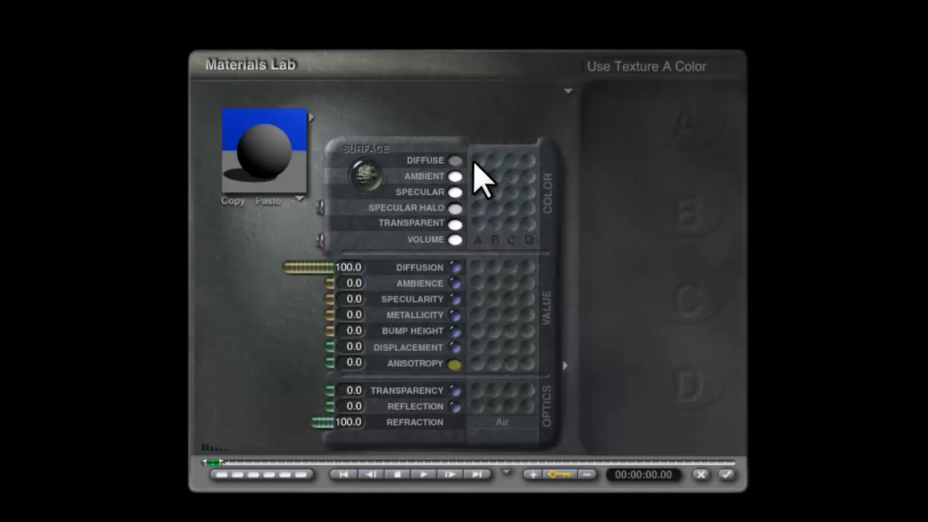
click(461, 160)
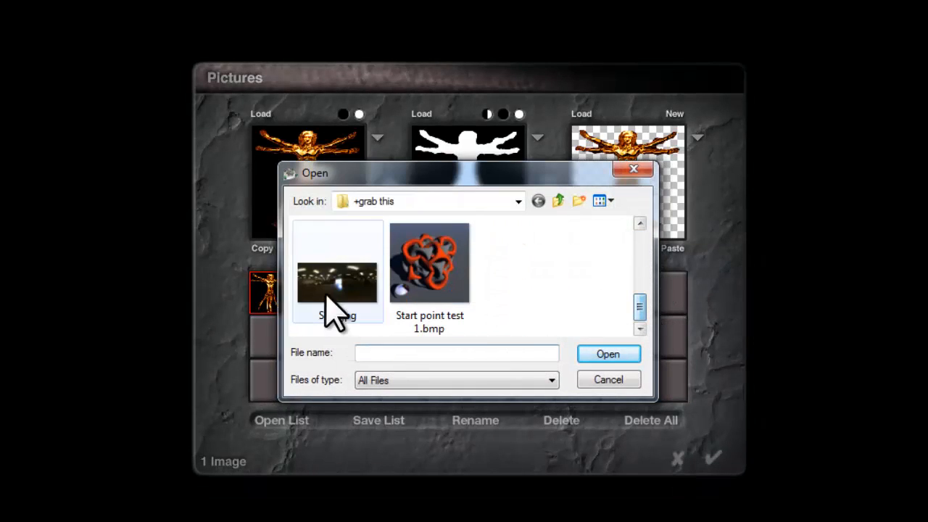
double_click(336, 272)
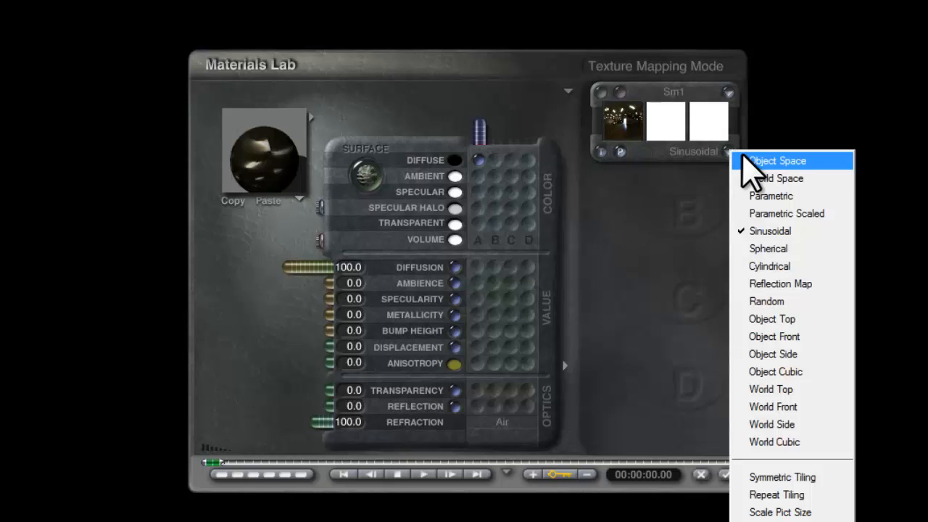
mouse_move(786, 246)
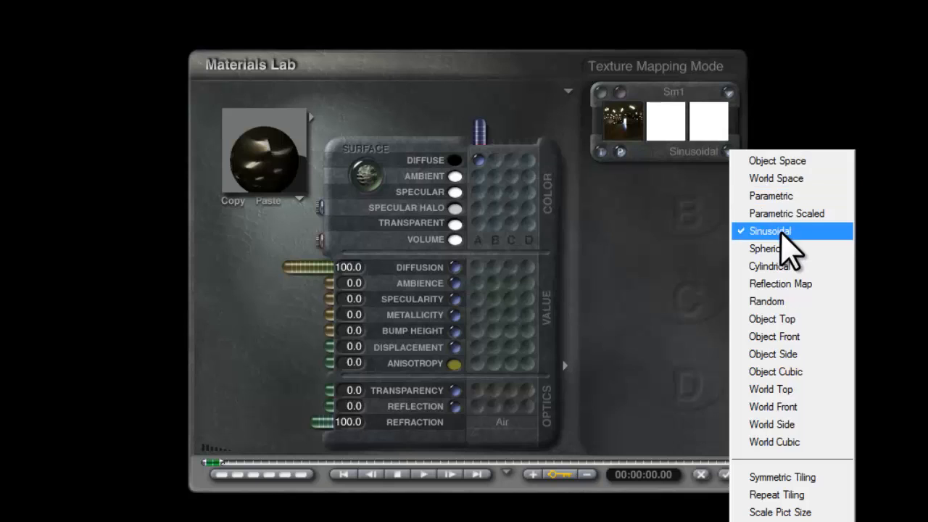
click(767, 249)
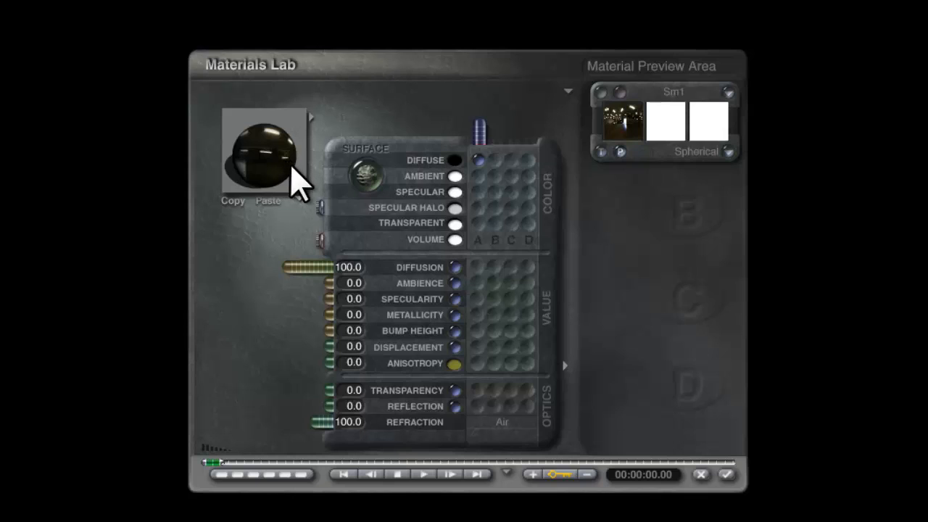
Step: Re-render the Materials Lab preview sphere with the spherically mapped garage texture
click(264, 152)
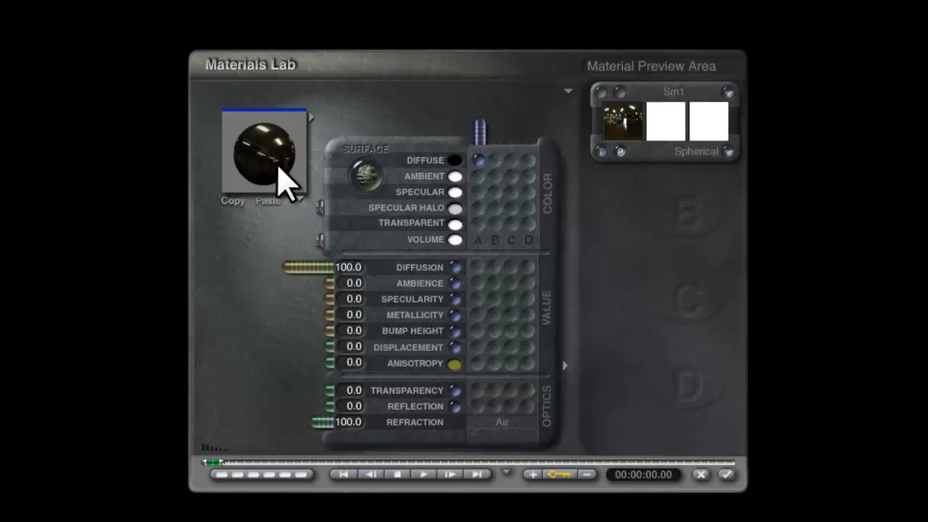
mouse_move(275, 196)
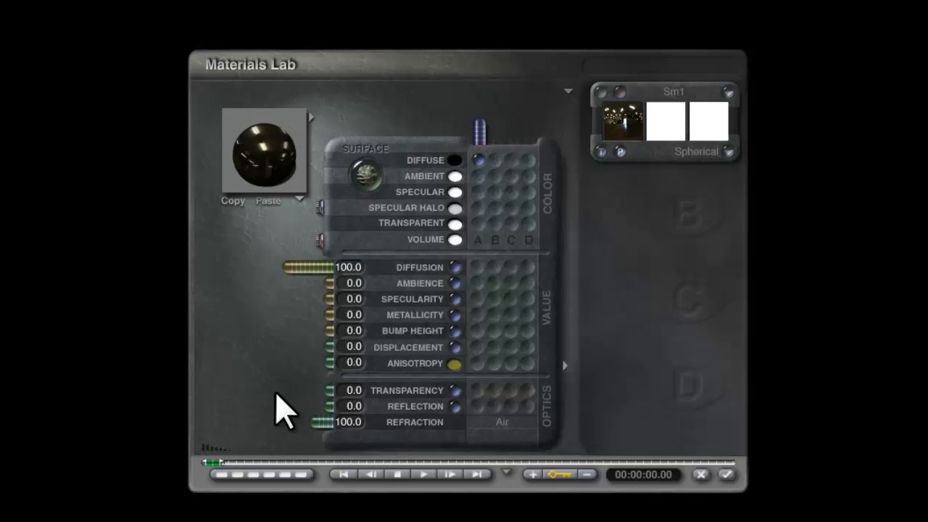
mouse_move(229, 236)
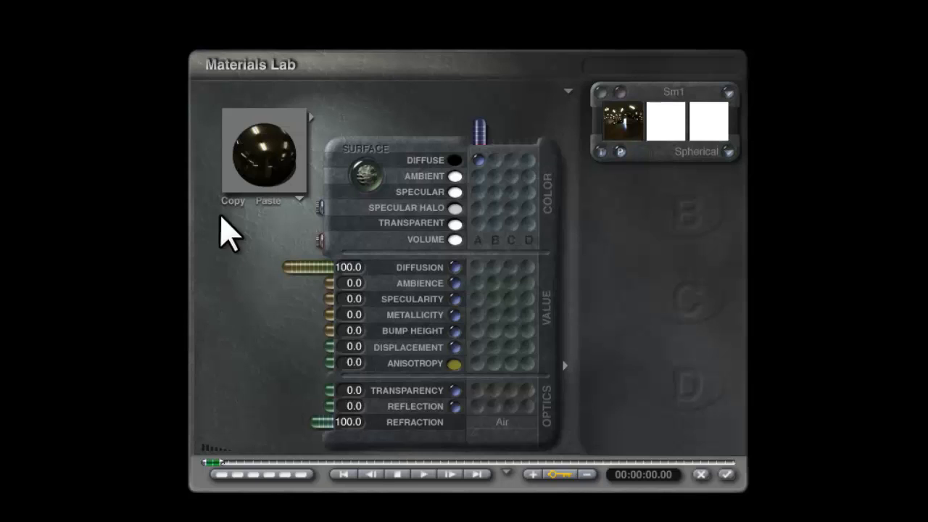
mouse_move(290, 181)
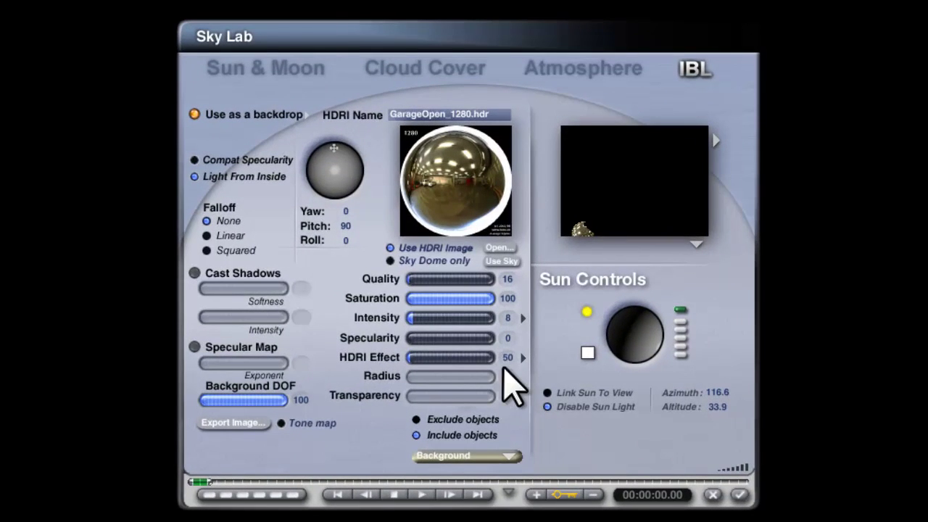
Step: Set the garage HDRI effect strength to 350
click(503, 358)
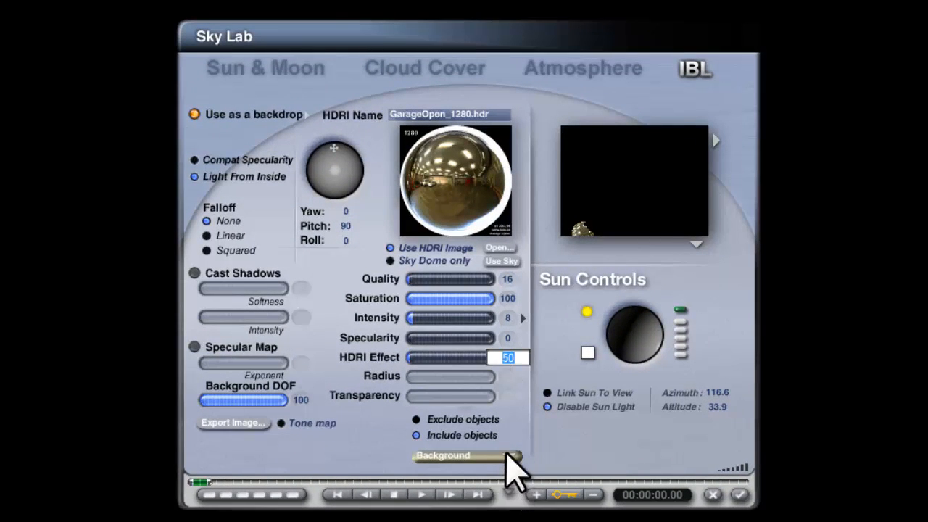
text(350)
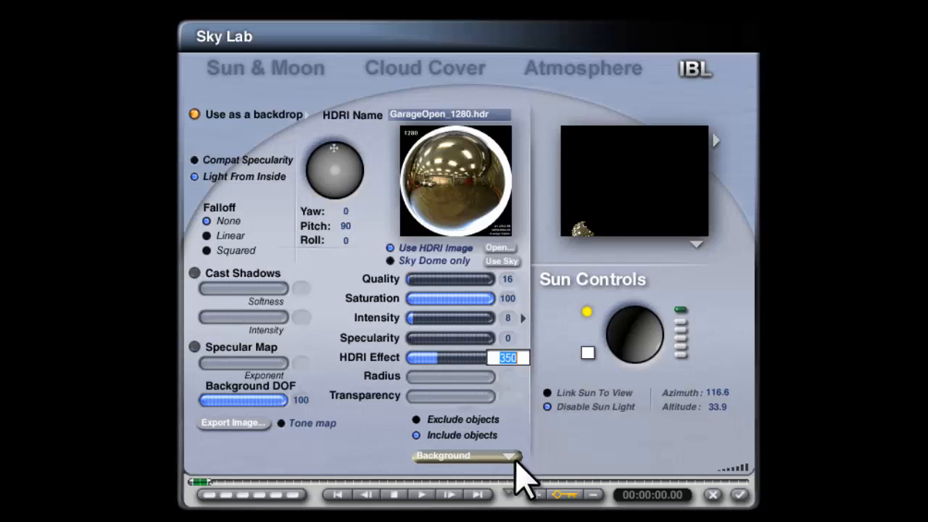
drag(507, 356, 471, 356)
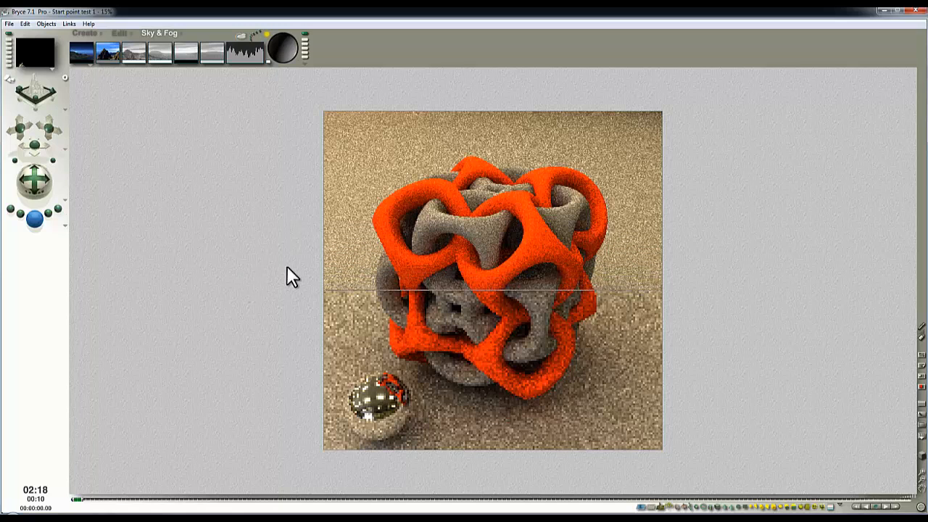
mouse_move(245, 315)
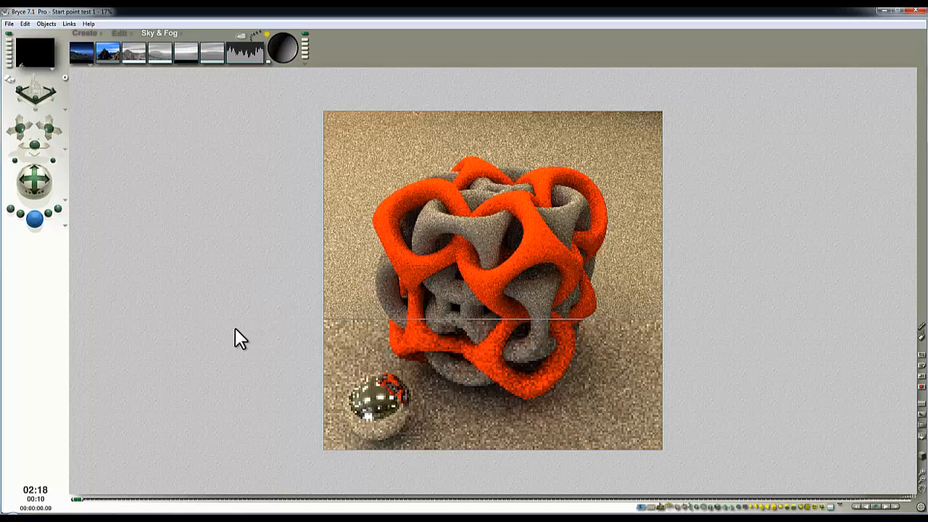
mouse_move(244, 281)
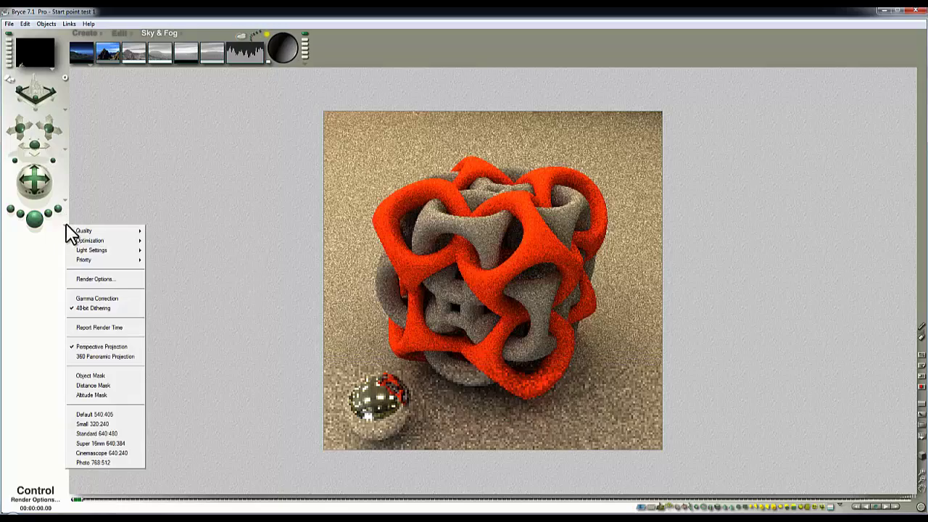
Step: Enable Premium render quality at 256 rays per pixel and accept the settings
click(98, 278)
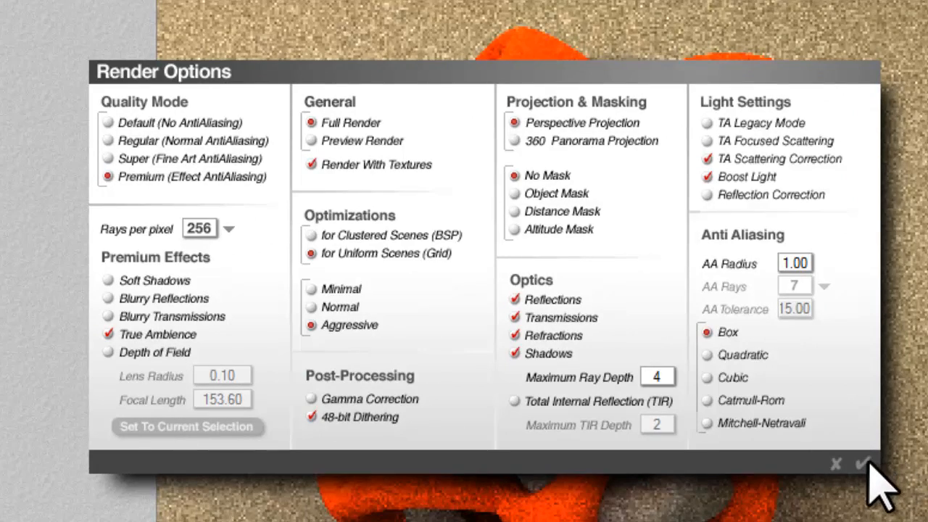
click(856, 465)
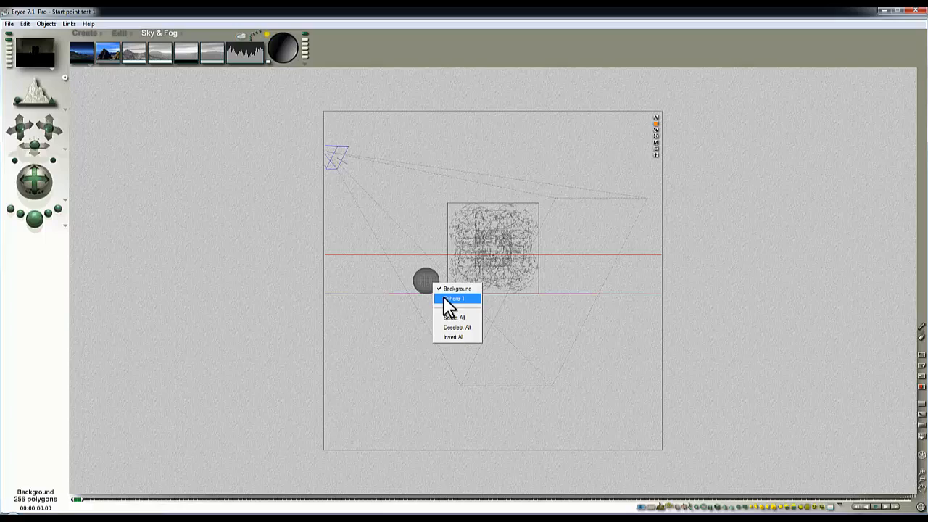
Step: Select Sphere 1 from the object selection menu
click(452, 300)
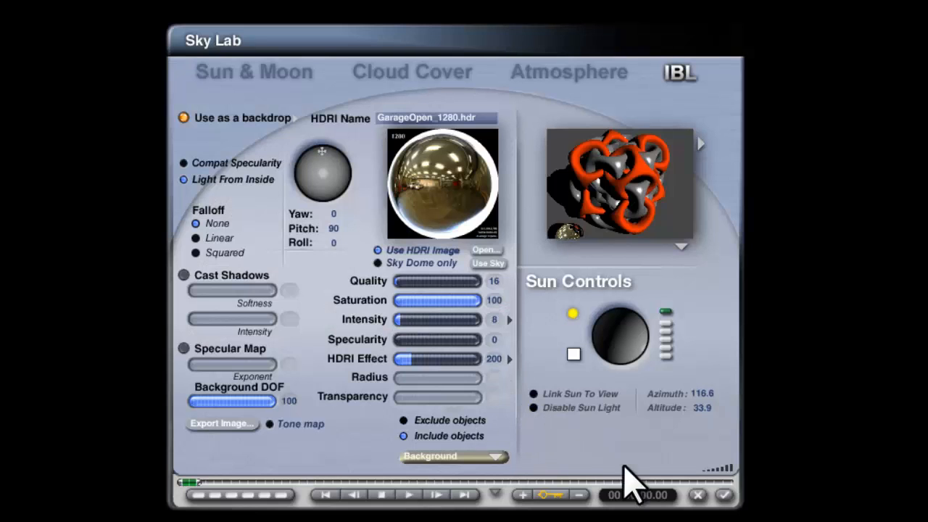
mouse_move(251, 116)
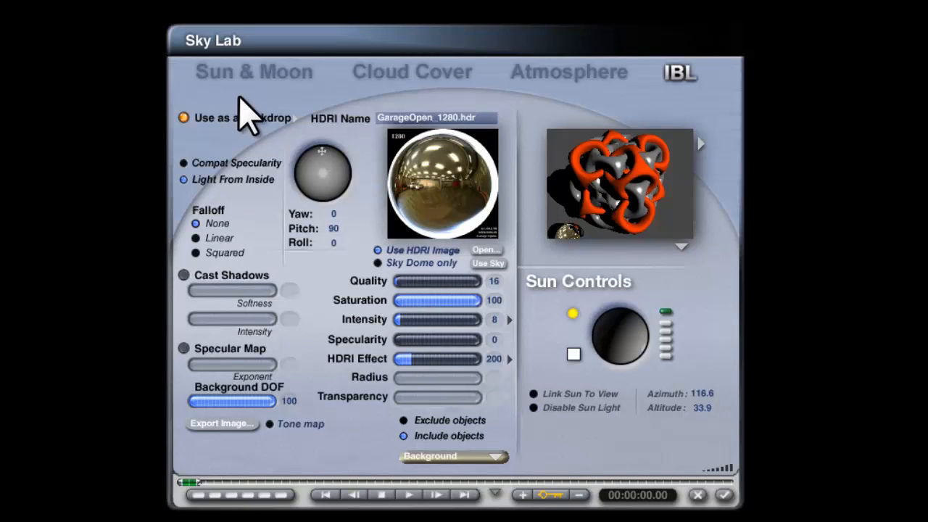
Step: Set sun diffuse intensity to 0 and raise the sun to about 72° altitude
click(253, 71)
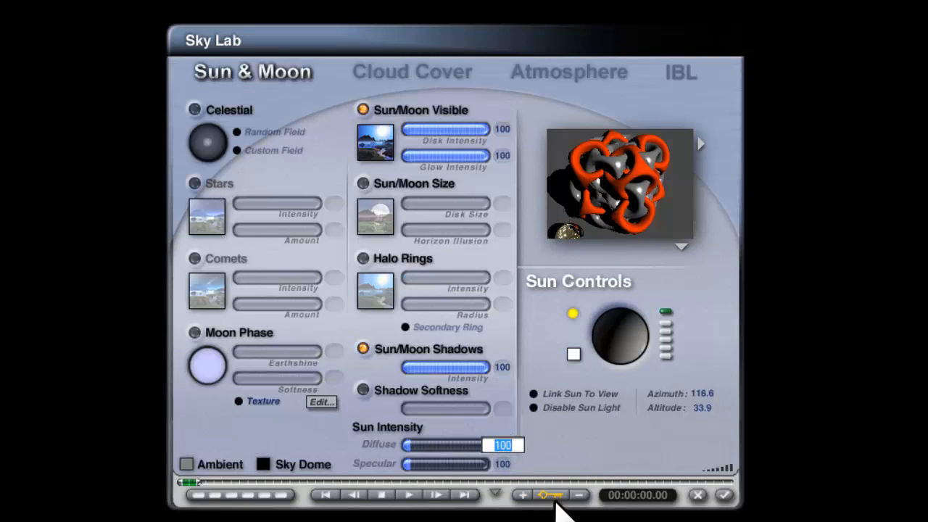
drag(602, 341, 631, 355)
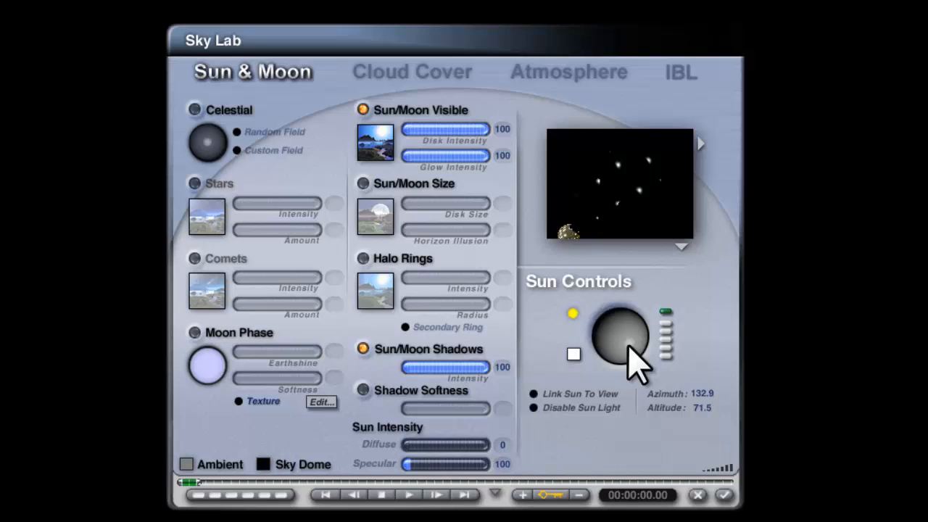
drag(631, 334, 619, 345)
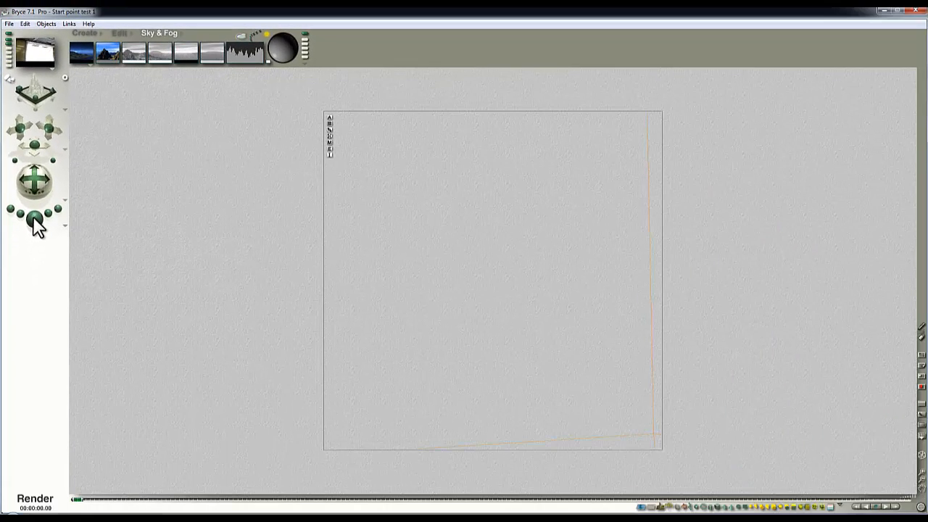
Step: Render the lattice cube scene from the control palette
click(33, 216)
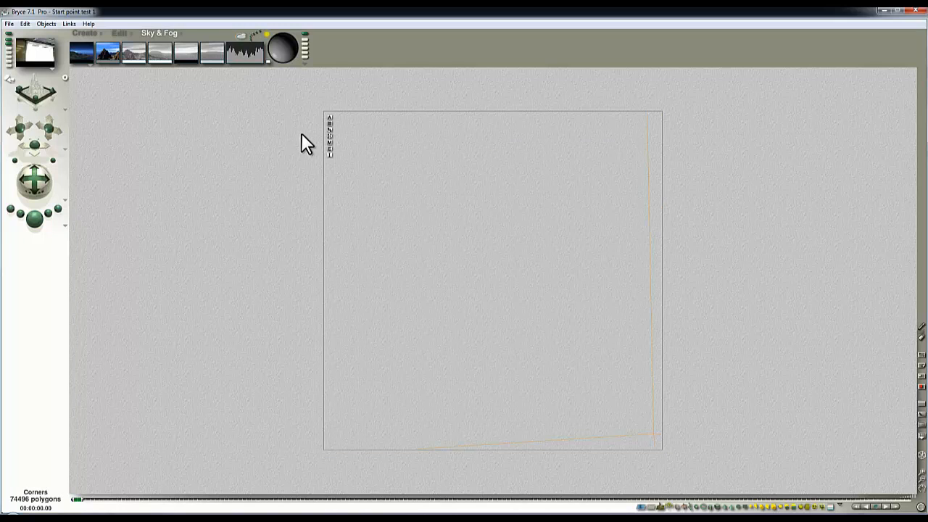
mouse_move(268, 90)
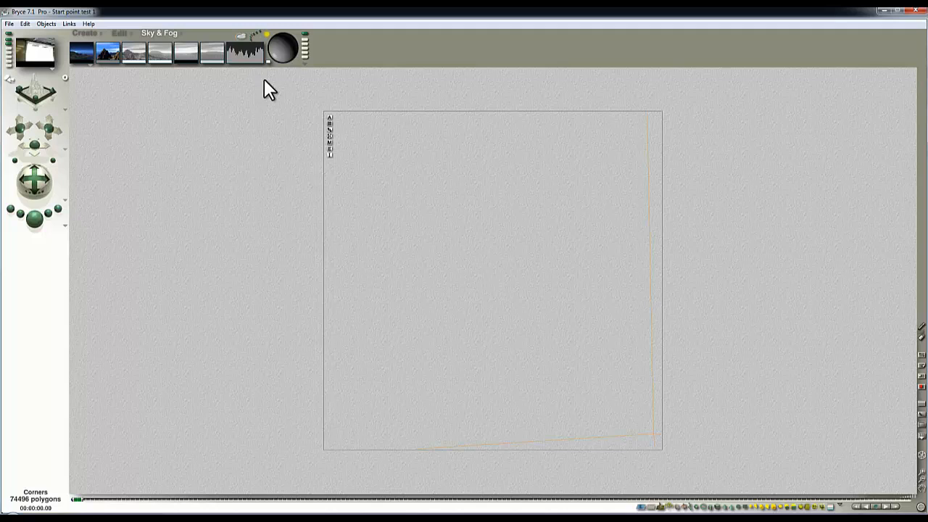
mouse_move(285, 48)
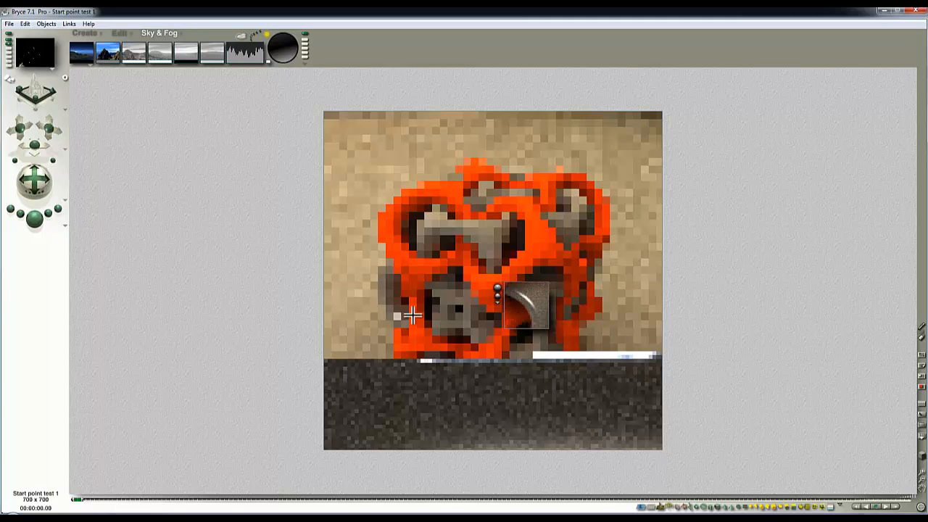
Step: Stop the render to work on the orange lattice material
click(32, 216)
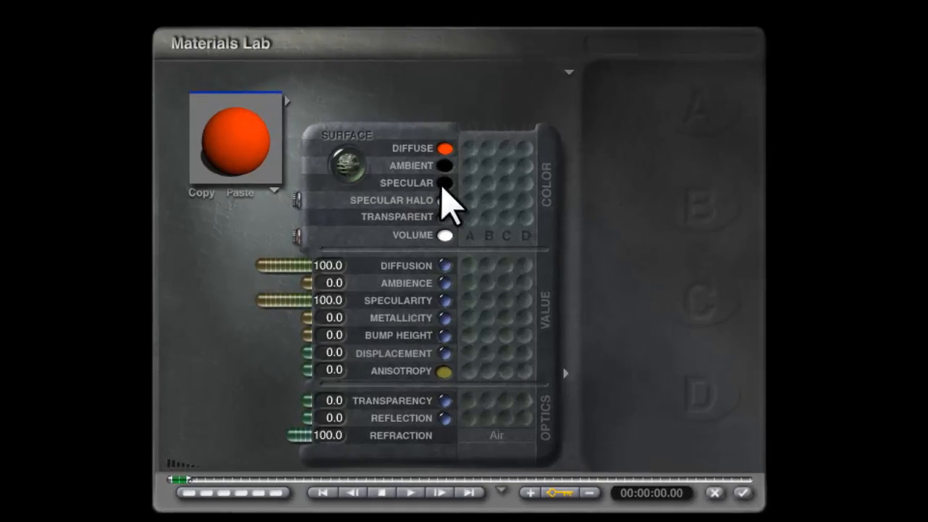
Step: Set the orange material's specular colour to white (R, G, B 255)
click(443, 182)
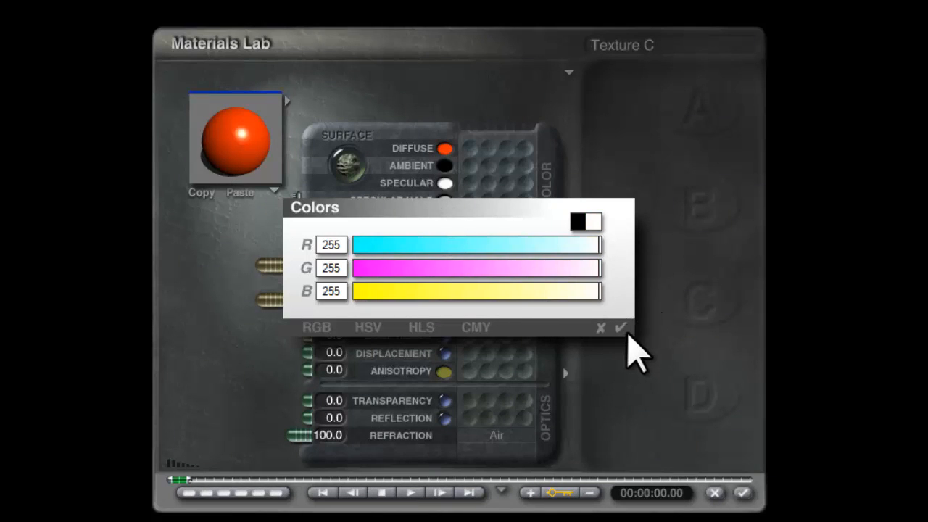
click(587, 221)
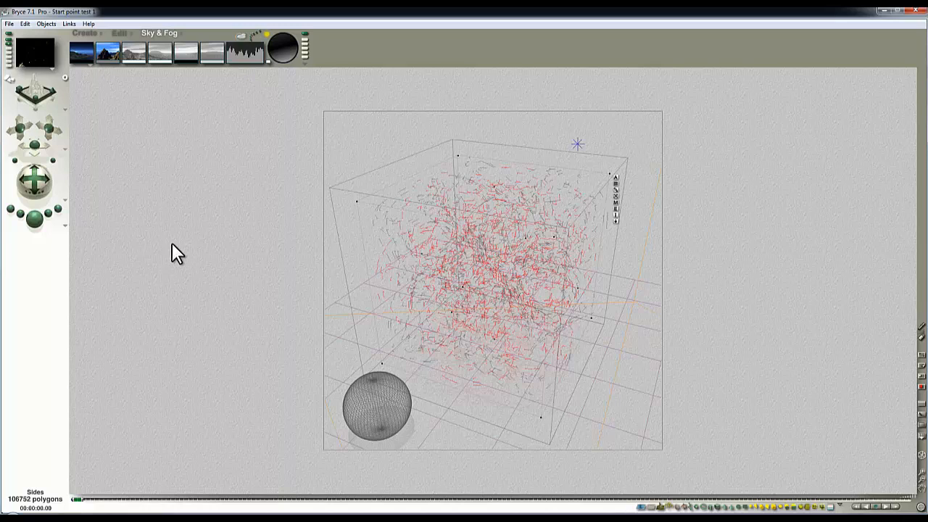
mouse_move(161, 277)
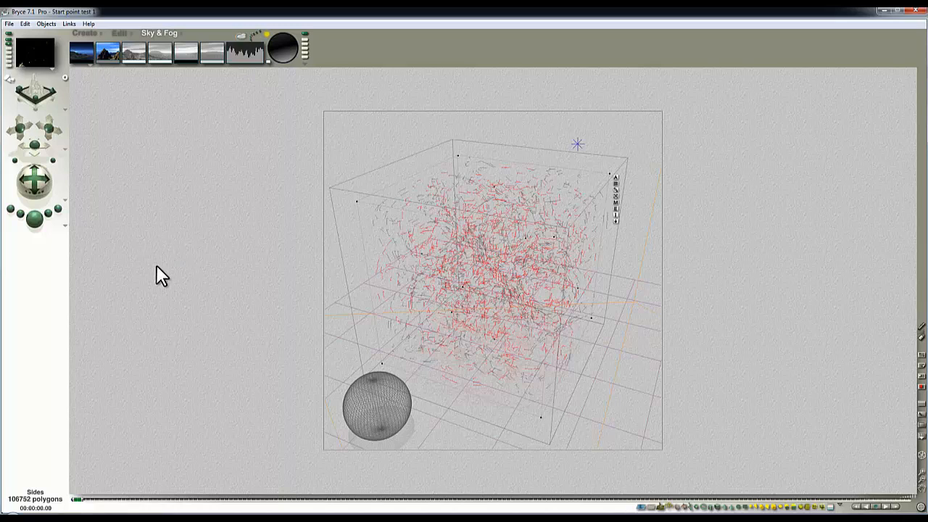
mouse_move(33, 233)
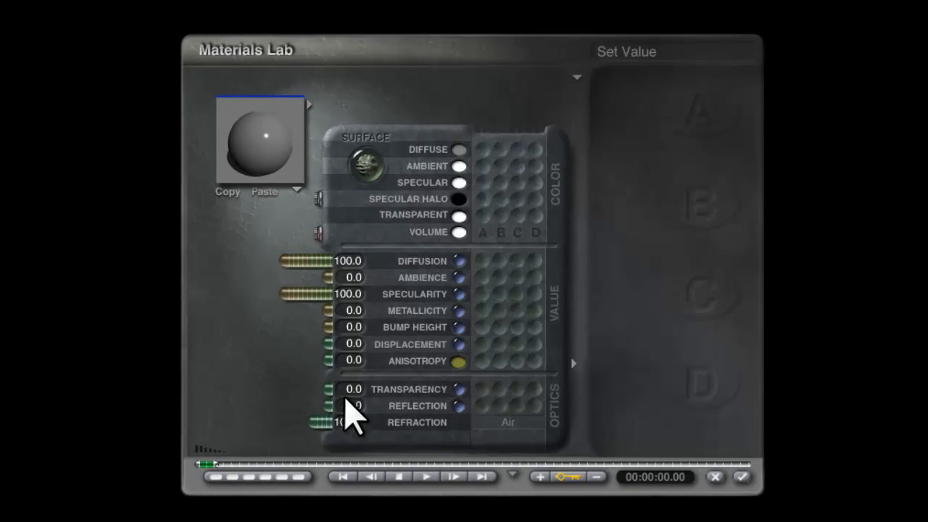
Step: Drag the orange material's Reflection slider to 15.0
click(741, 479)
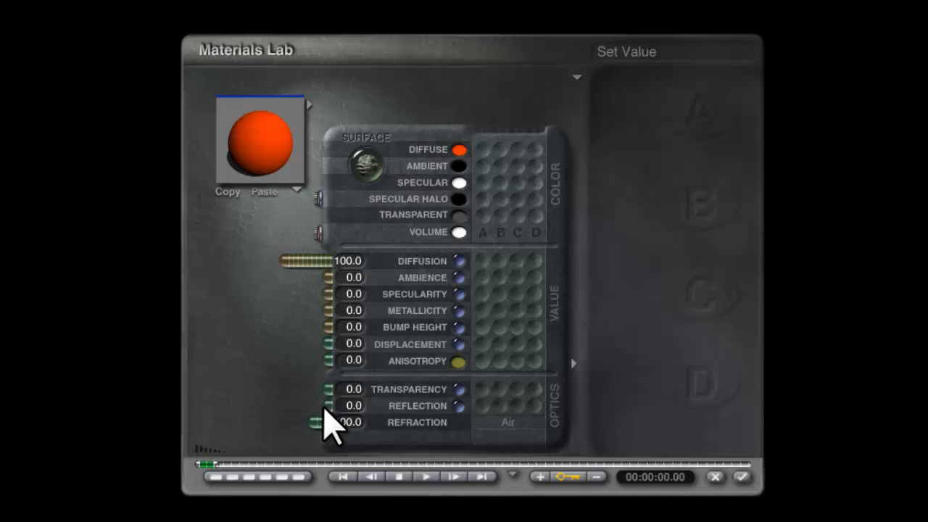
click(740, 478)
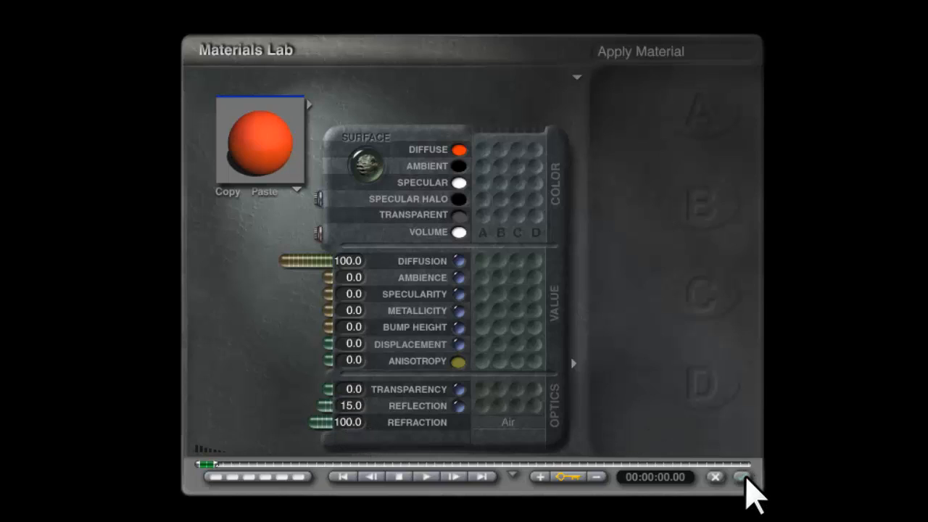